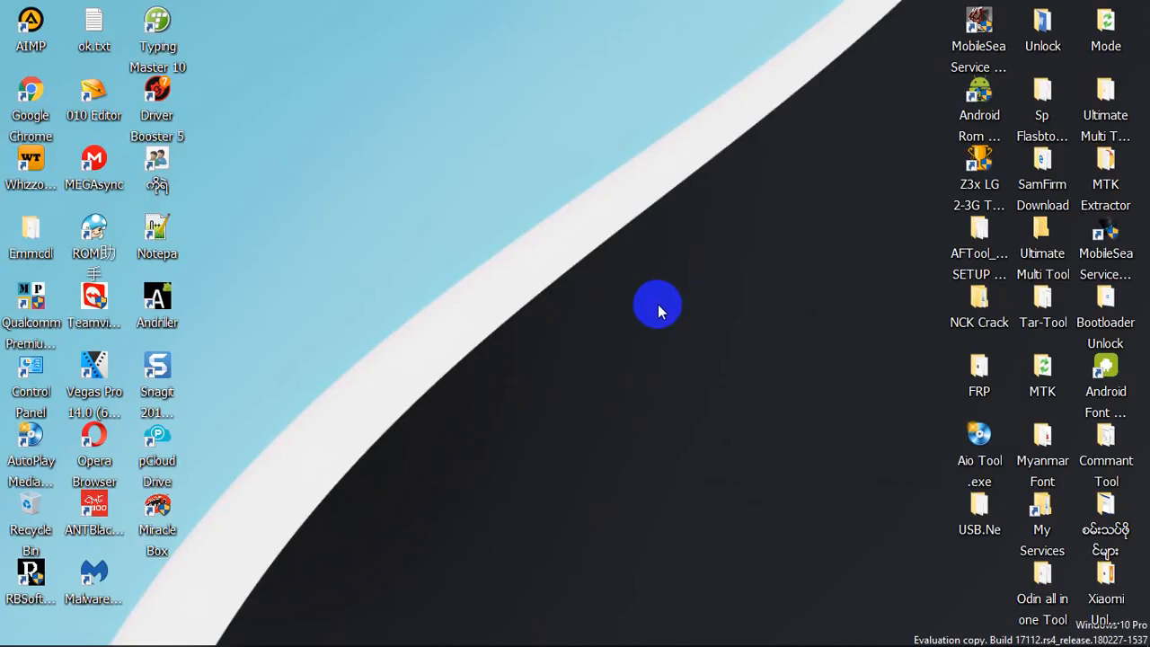
pyautogui.moveTo(530, 302)
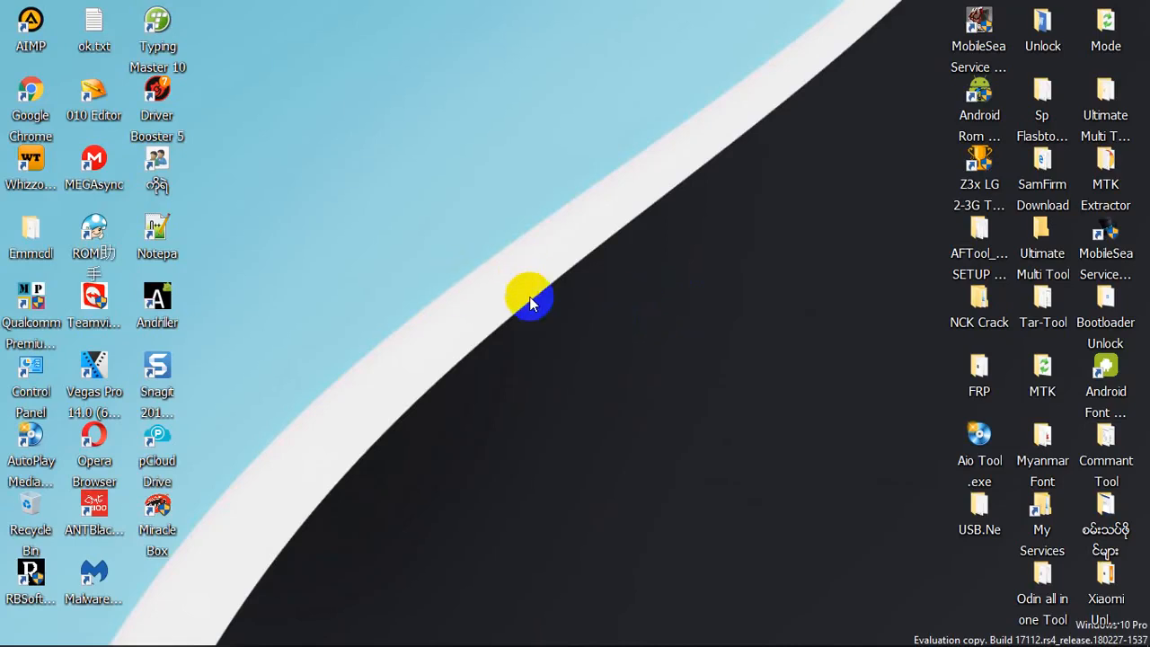
pyautogui.moveTo(428, 291)
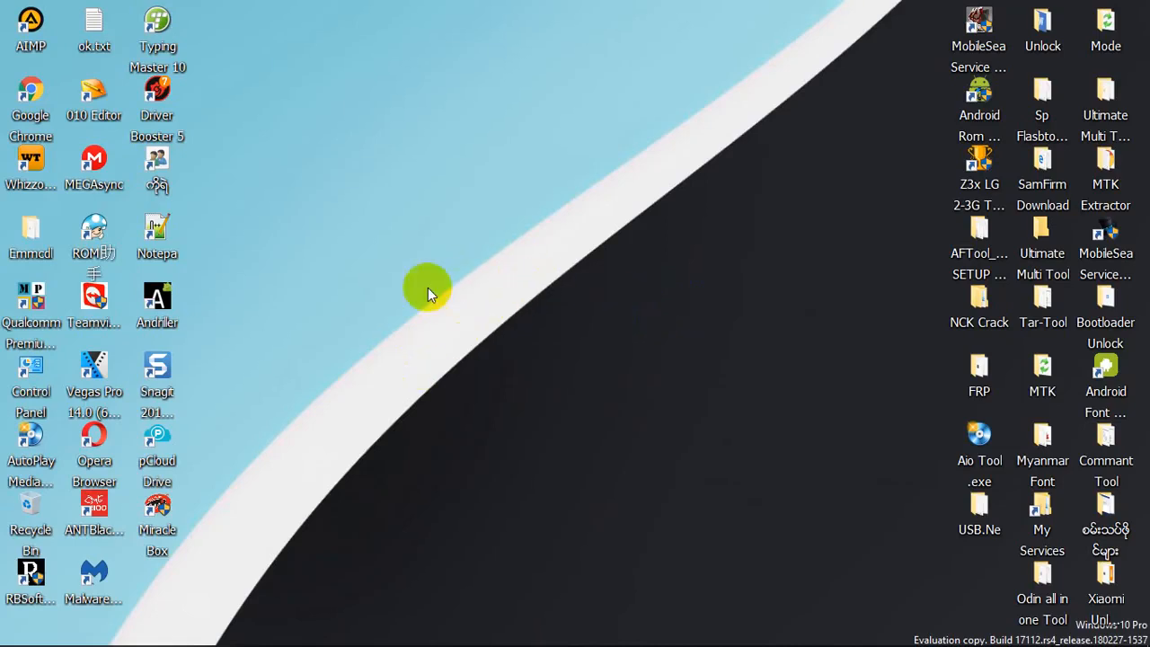
pyautogui.moveTo(615, 183)
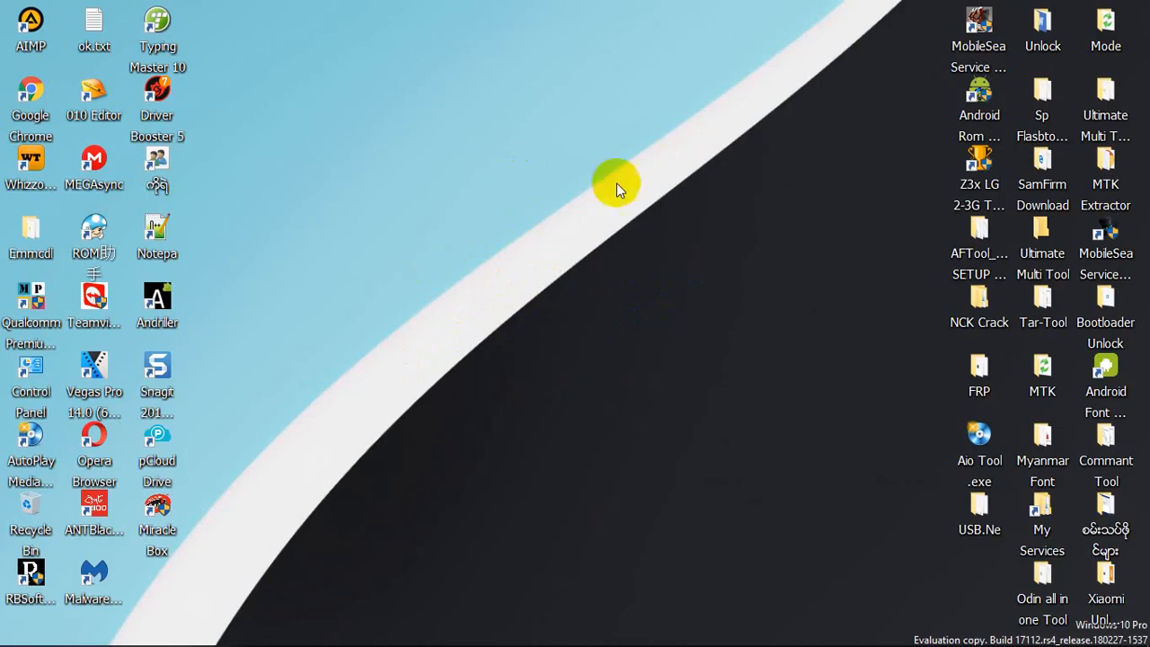
pyautogui.moveTo(748, 251)
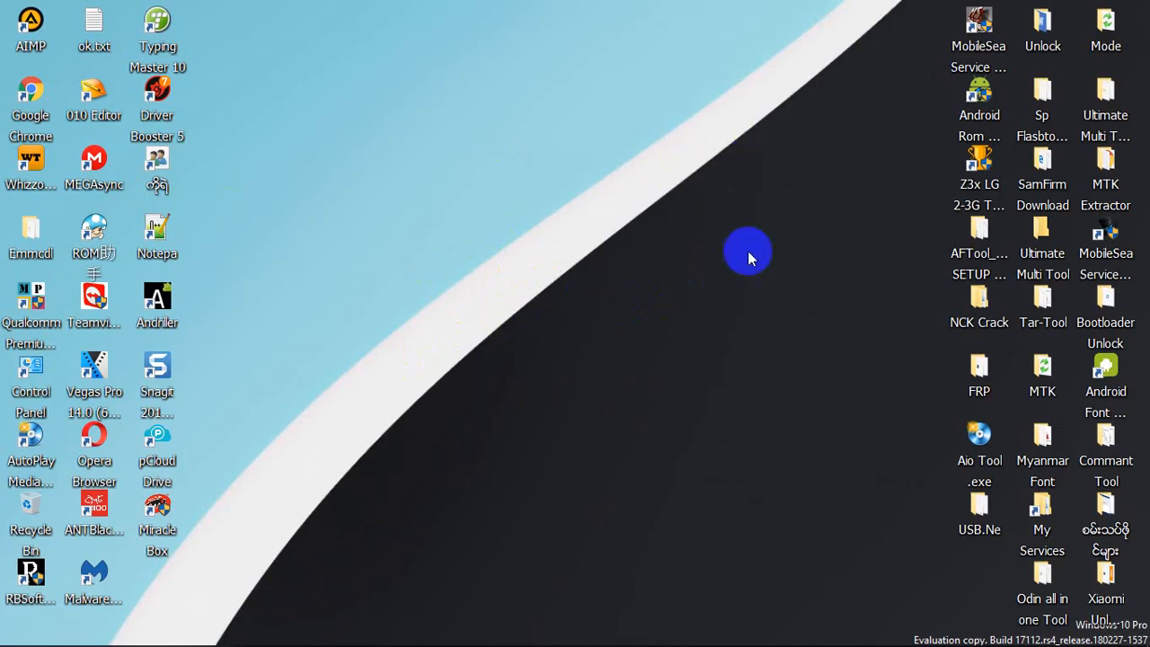
pyautogui.moveTo(589, 291)
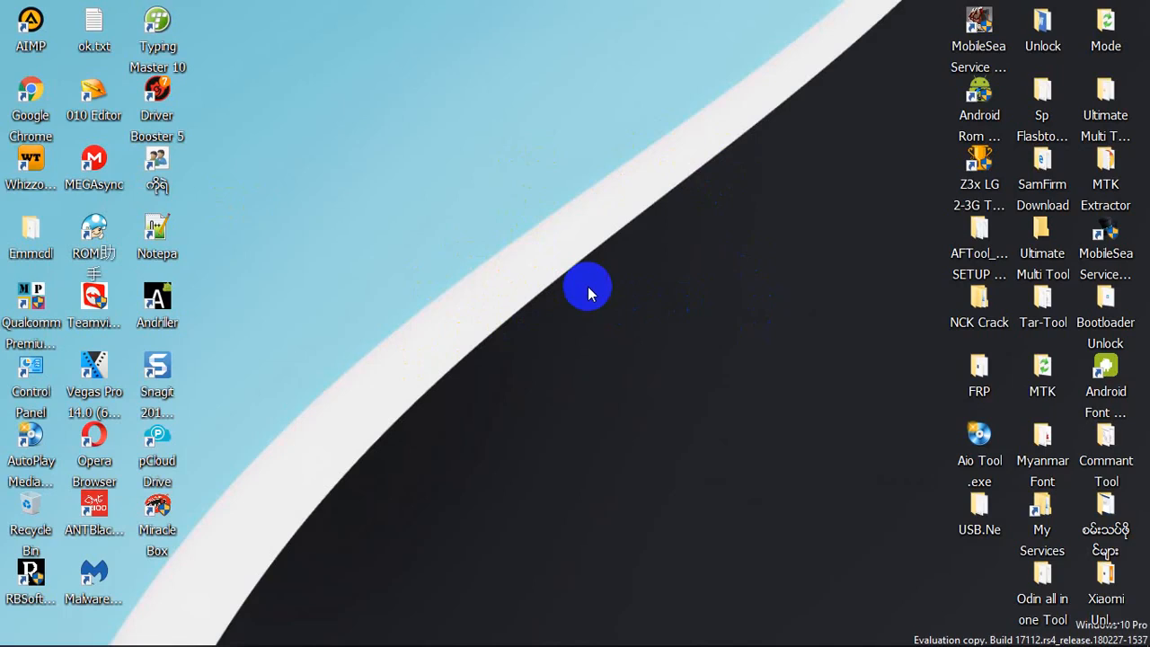
# Check the Windows version information via winver and dismiss it
pyautogui.click(158, 513)
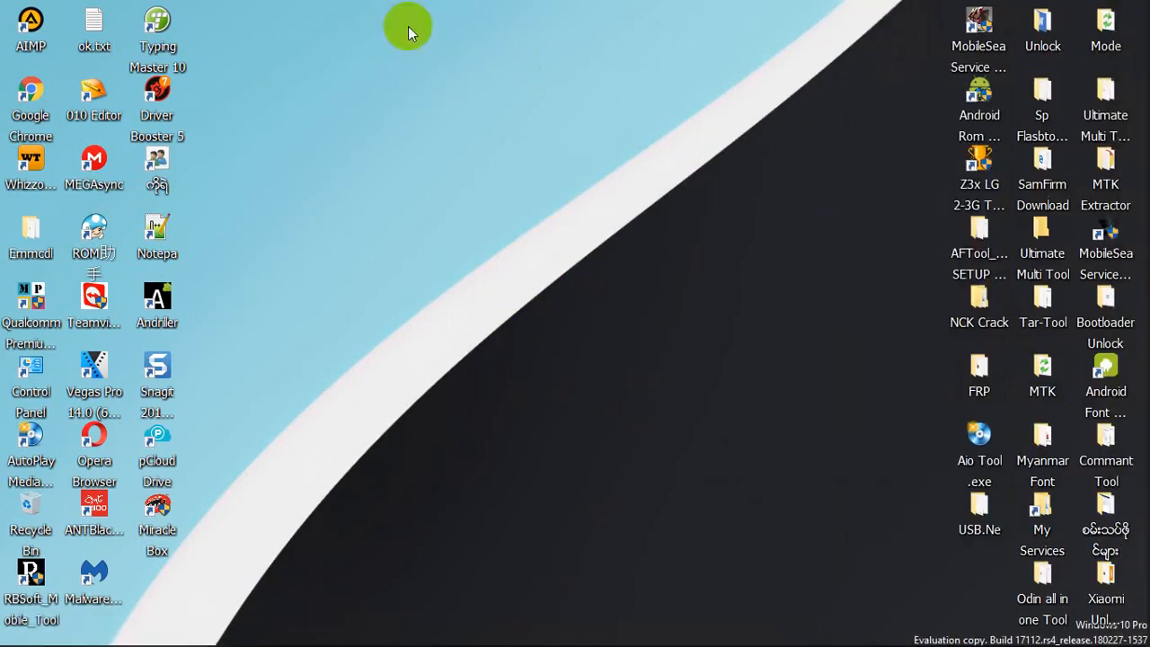
pyautogui.moveTo(190, 160)
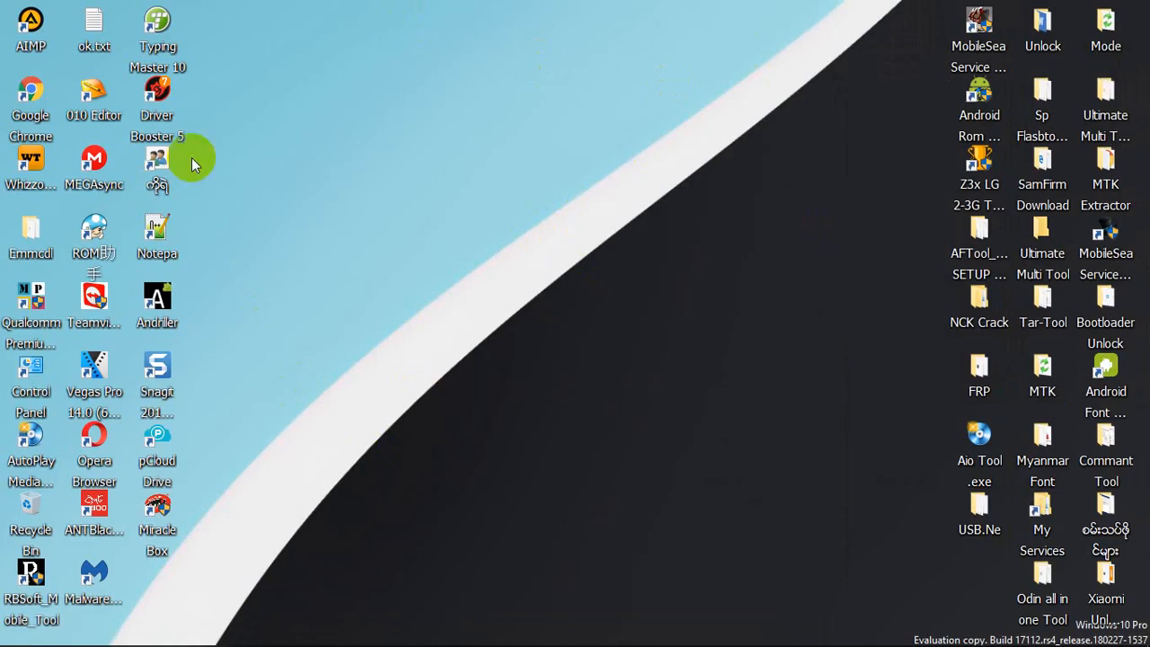
pyautogui.moveTo(859, 117)
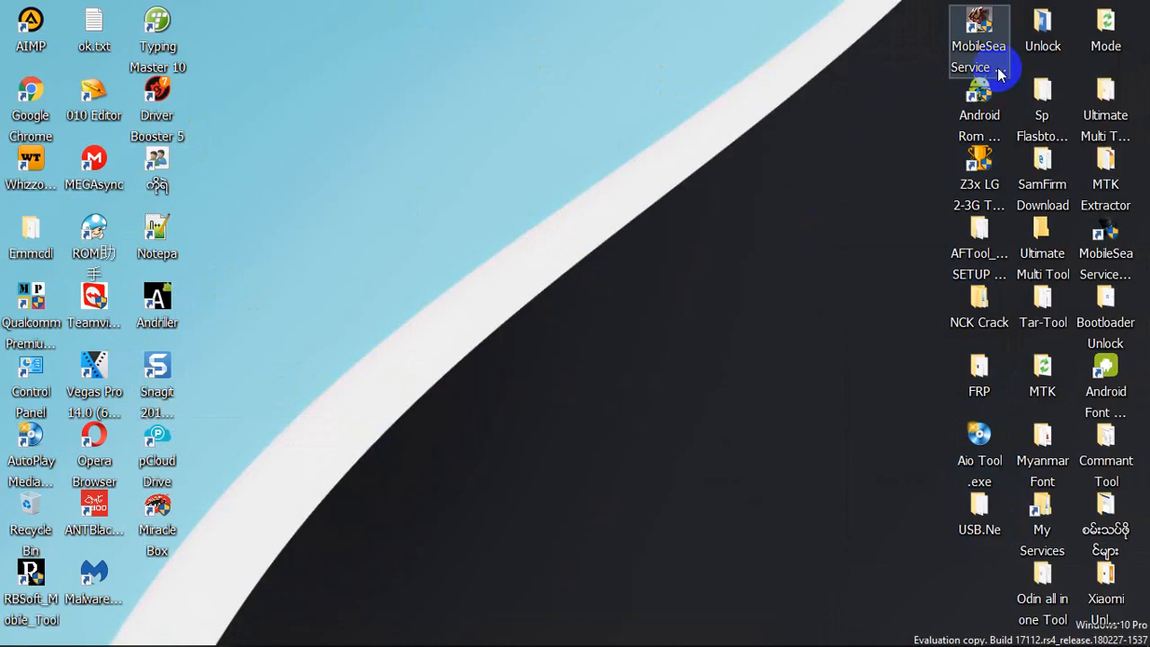
pyautogui.moveTo(608, 93)
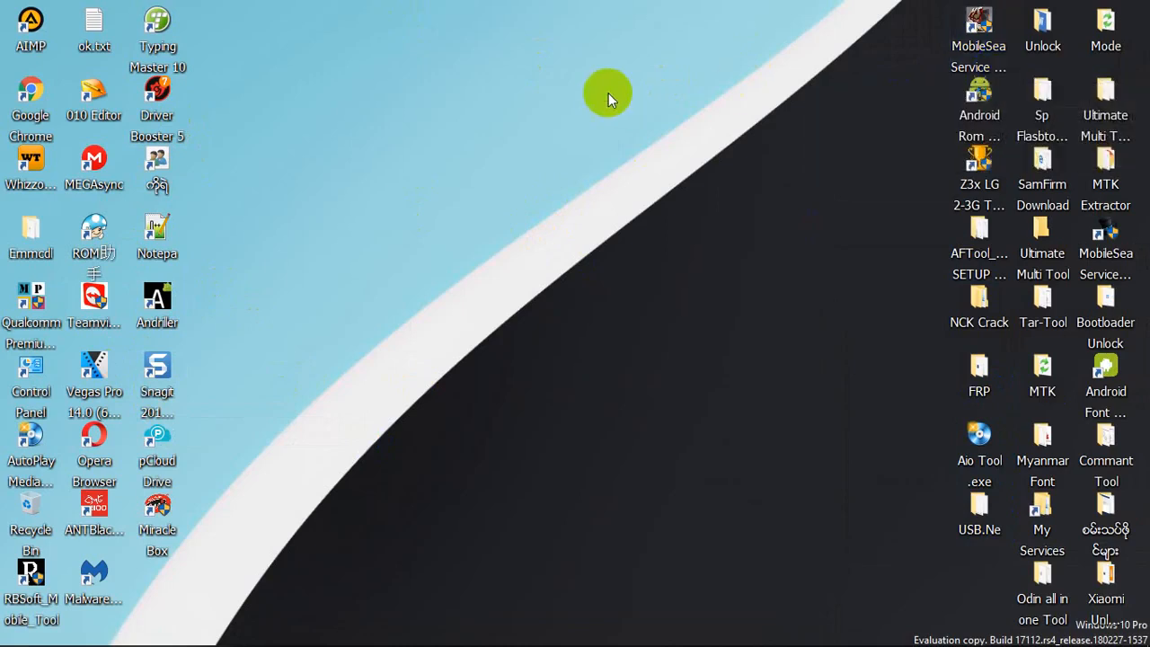
pyautogui.moveTo(575, 296)
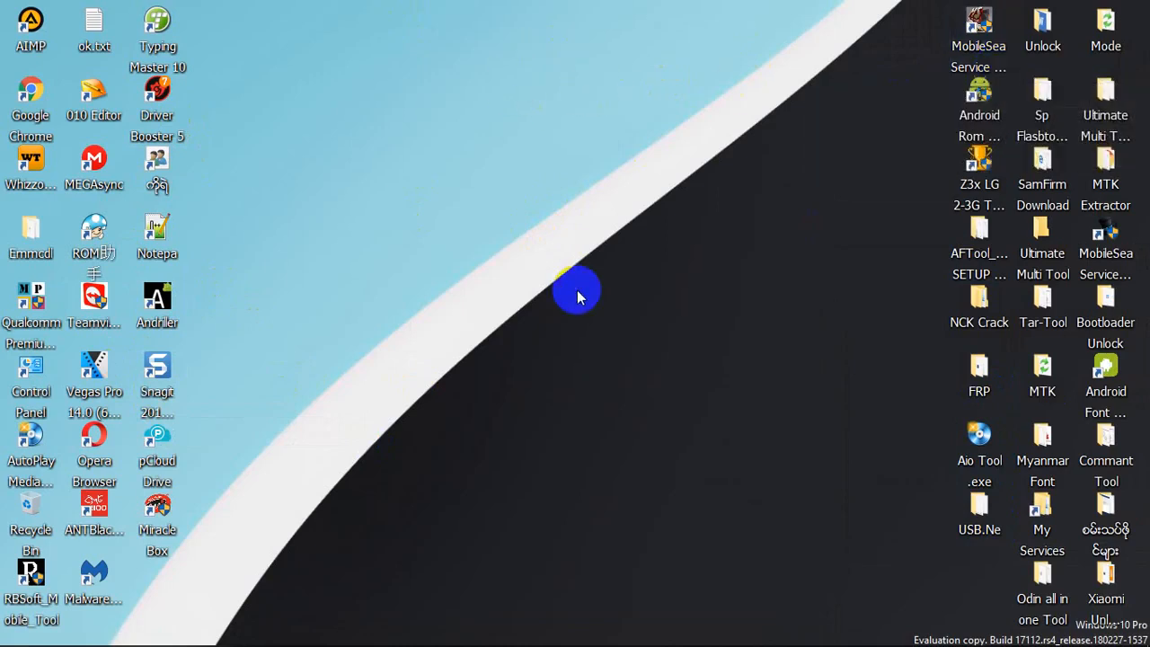
pyautogui.click(158, 506)
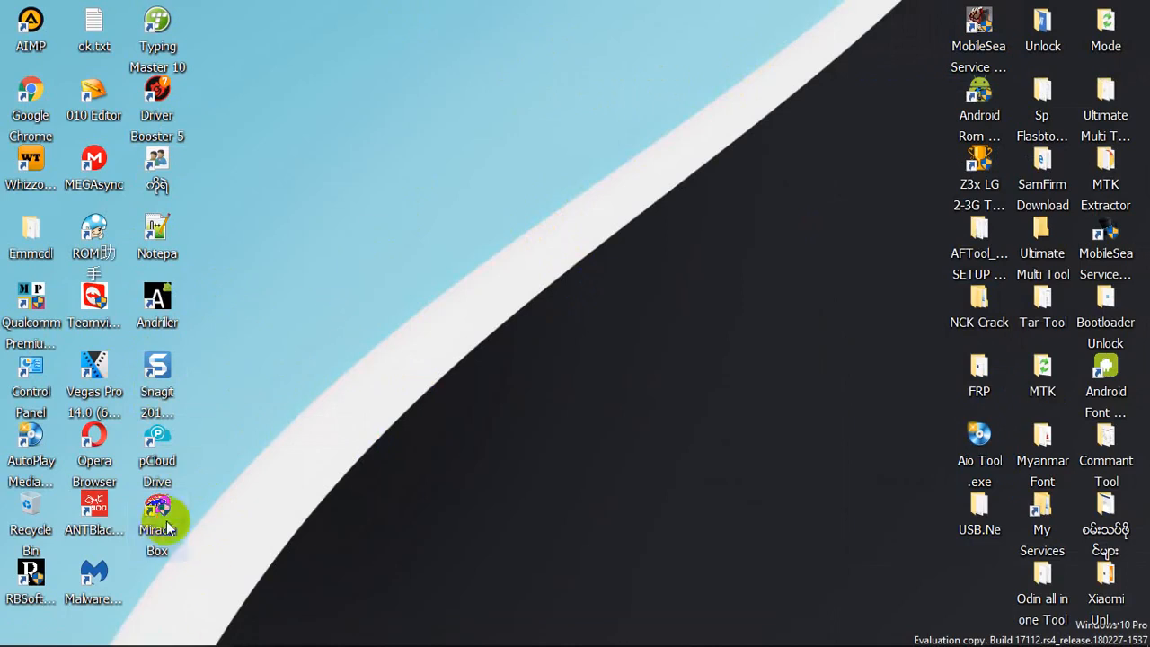
pyautogui.moveTo(468, 320)
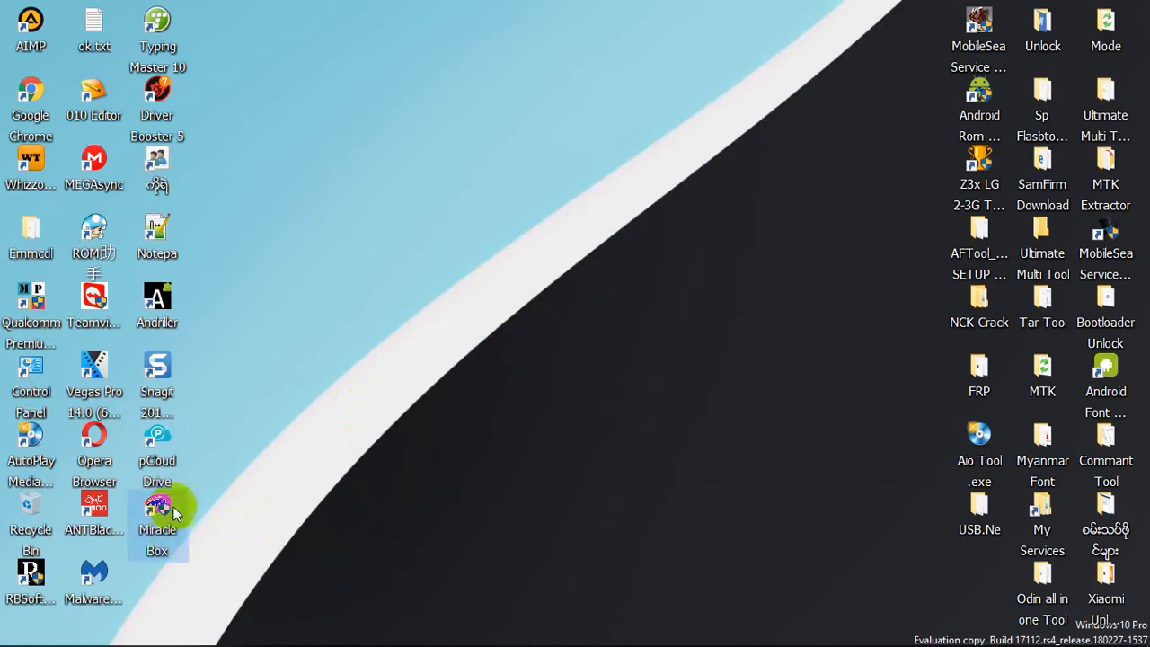
pyautogui.moveTo(248, 503)
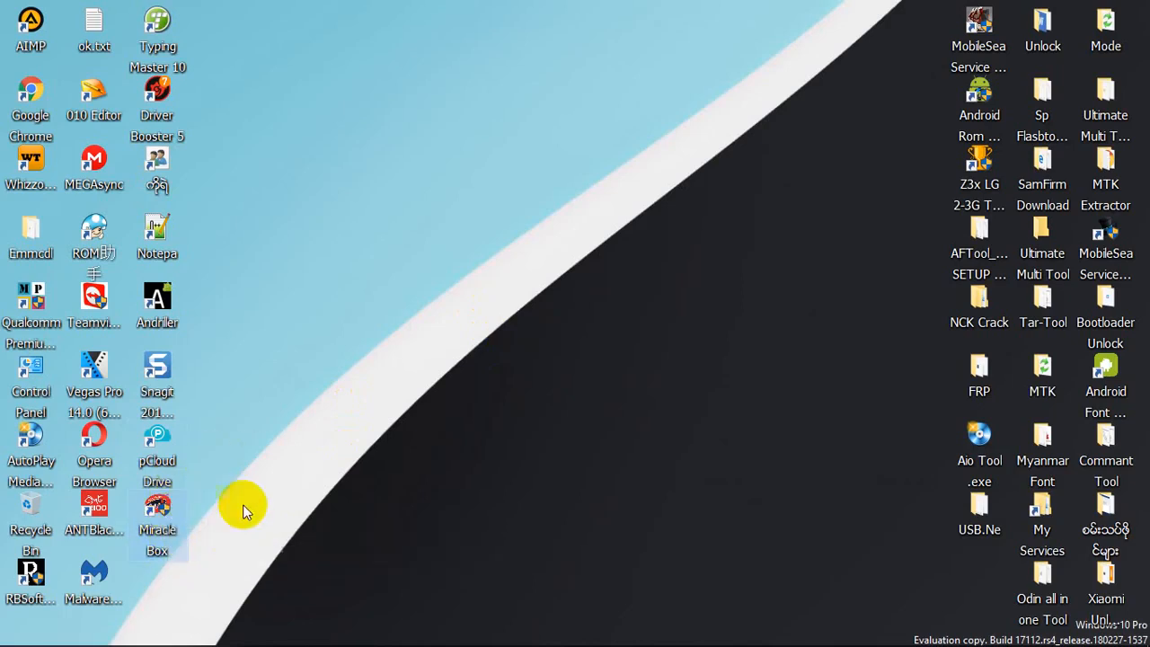
pyautogui.click(953, 629)
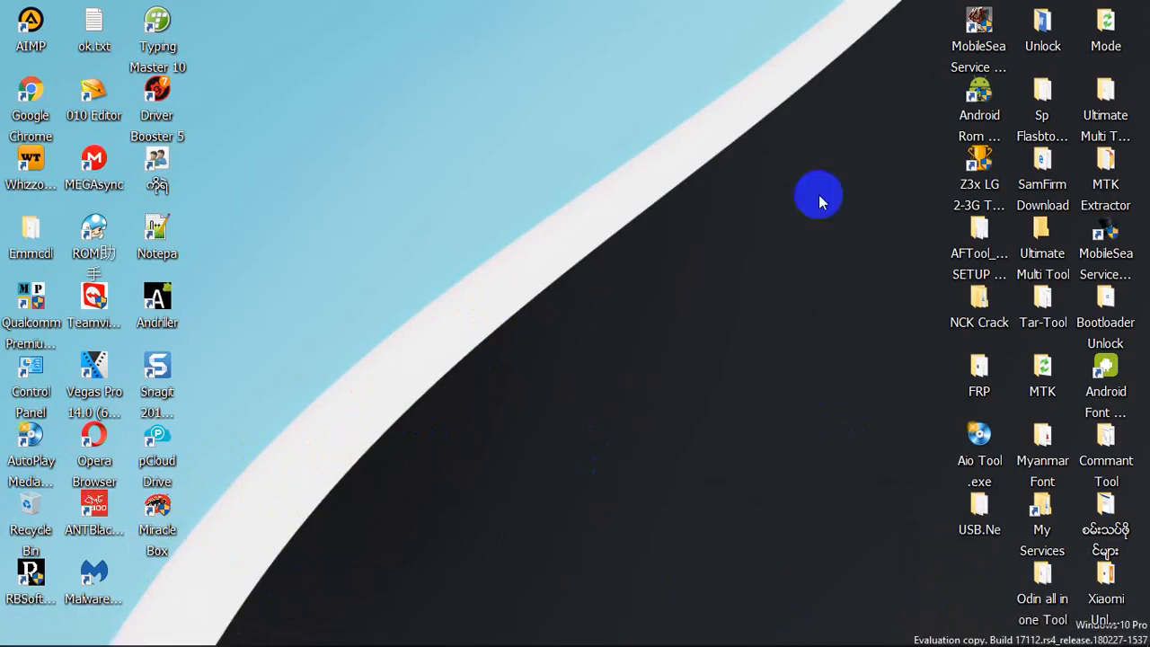
pyautogui.click(978, 512)
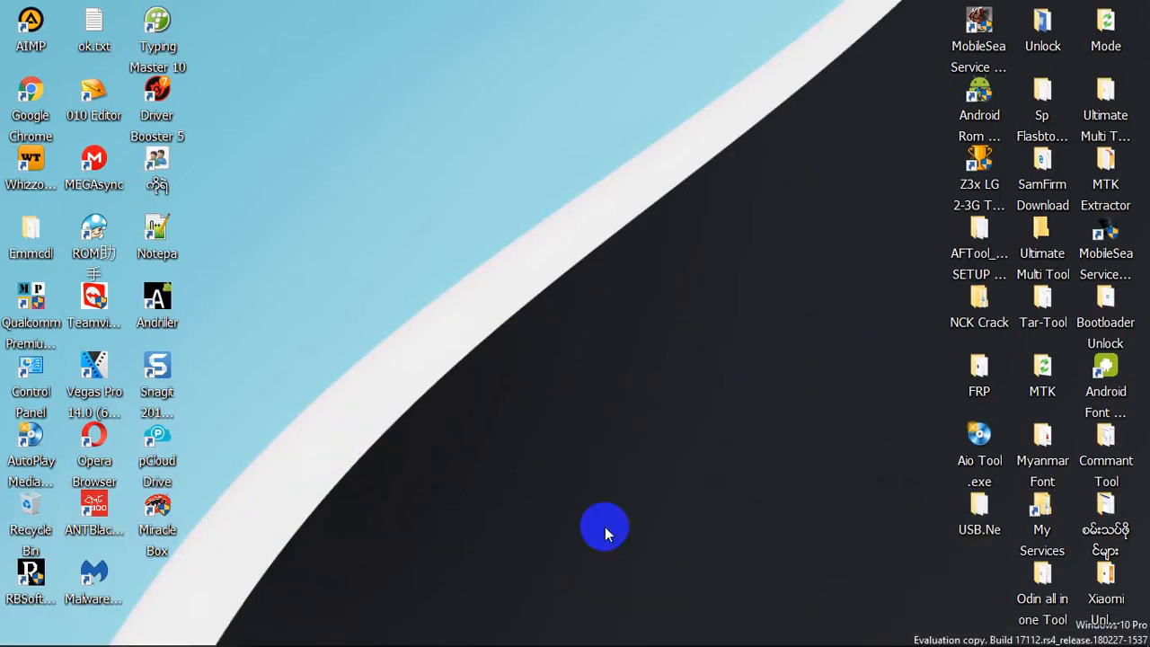
pyautogui.moveTo(555, 47)
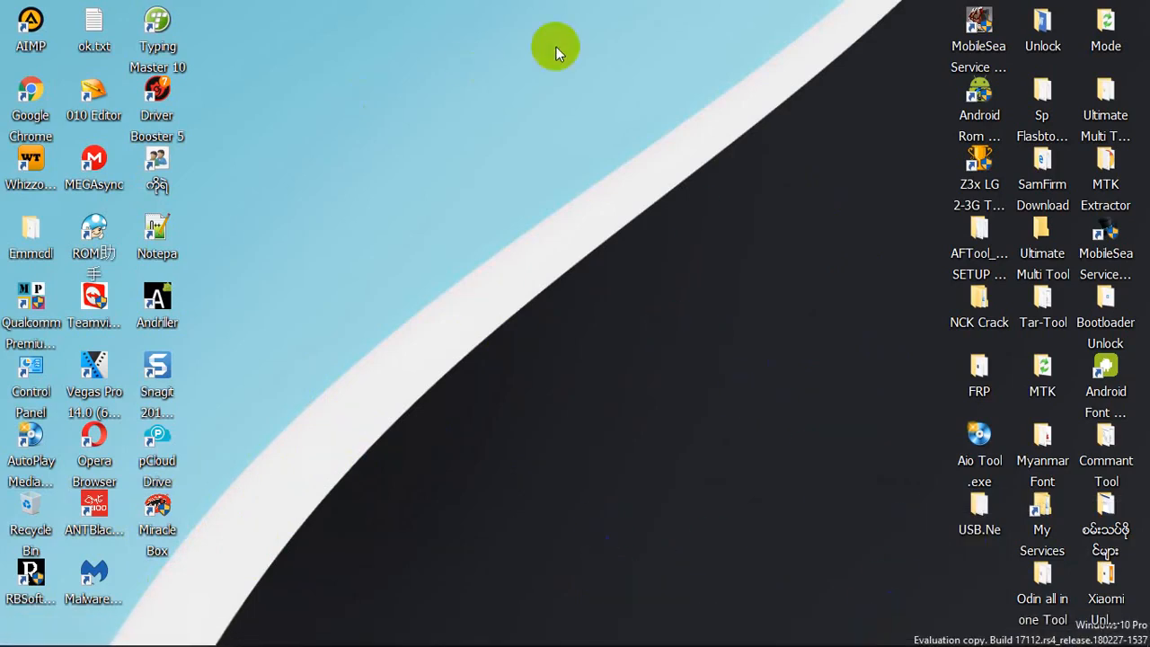
pyautogui.moveTo(746, 626)
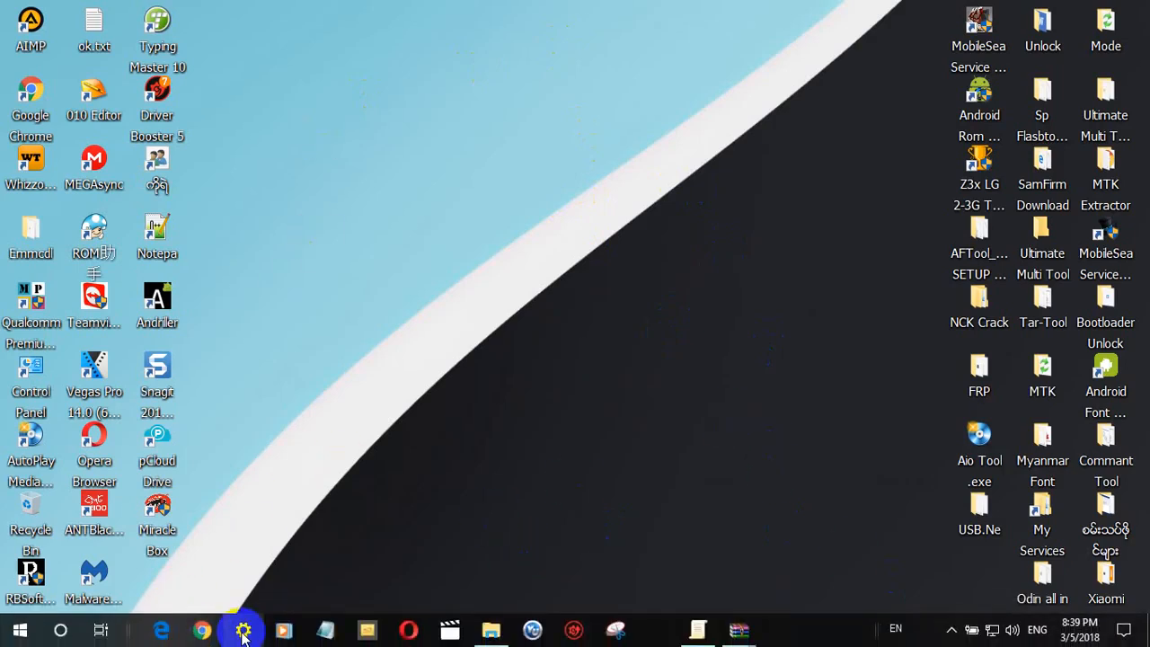
pyautogui.click(244, 629)
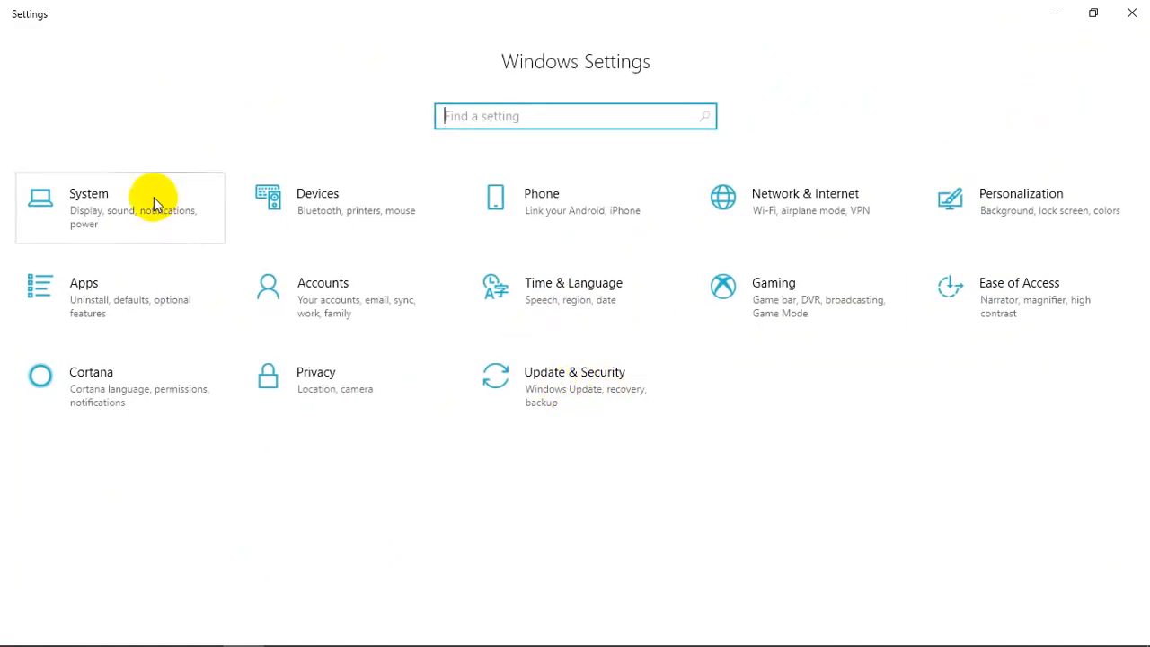
pyautogui.moveTo(566, 392)
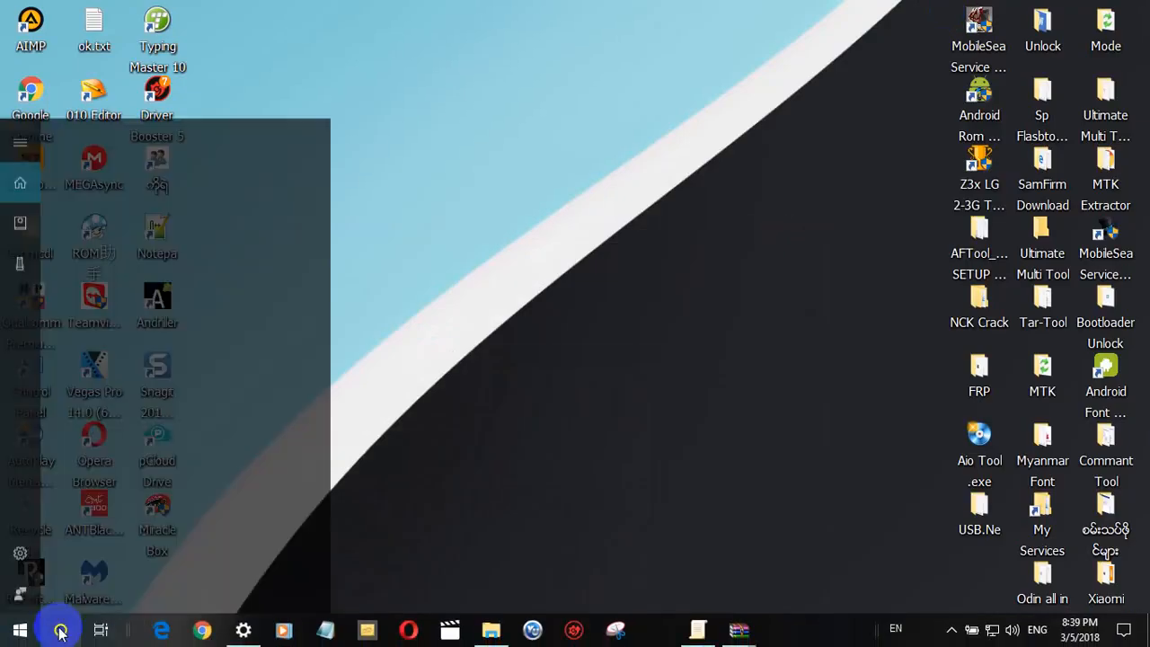
pyautogui.write('wi')
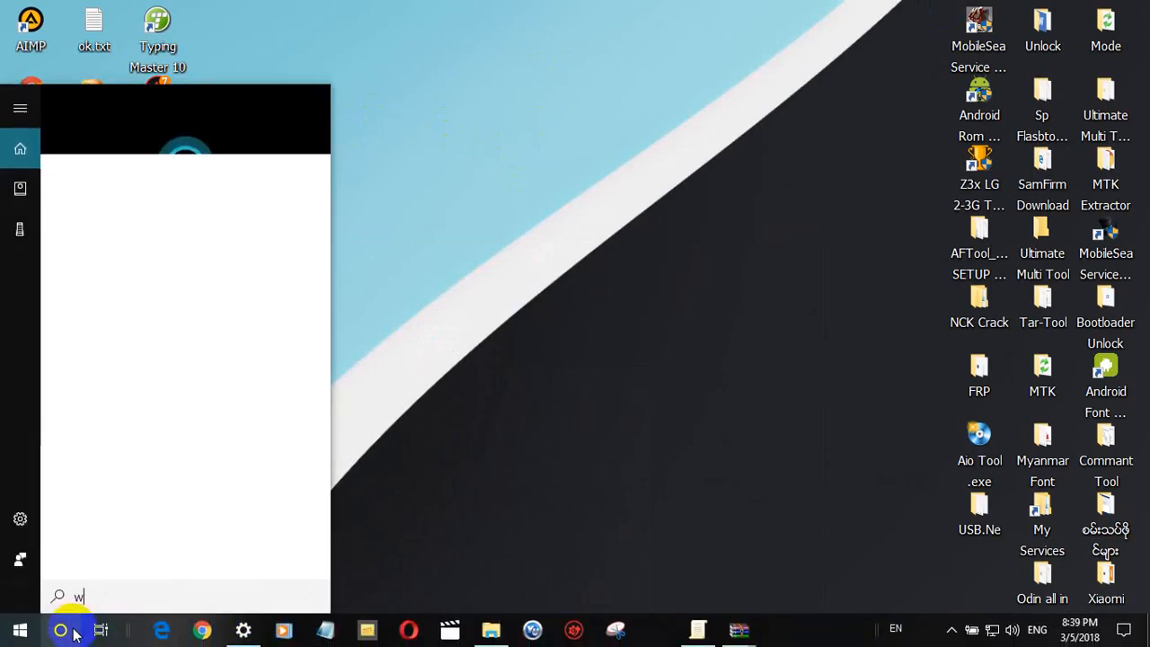
pyautogui.write('inver')
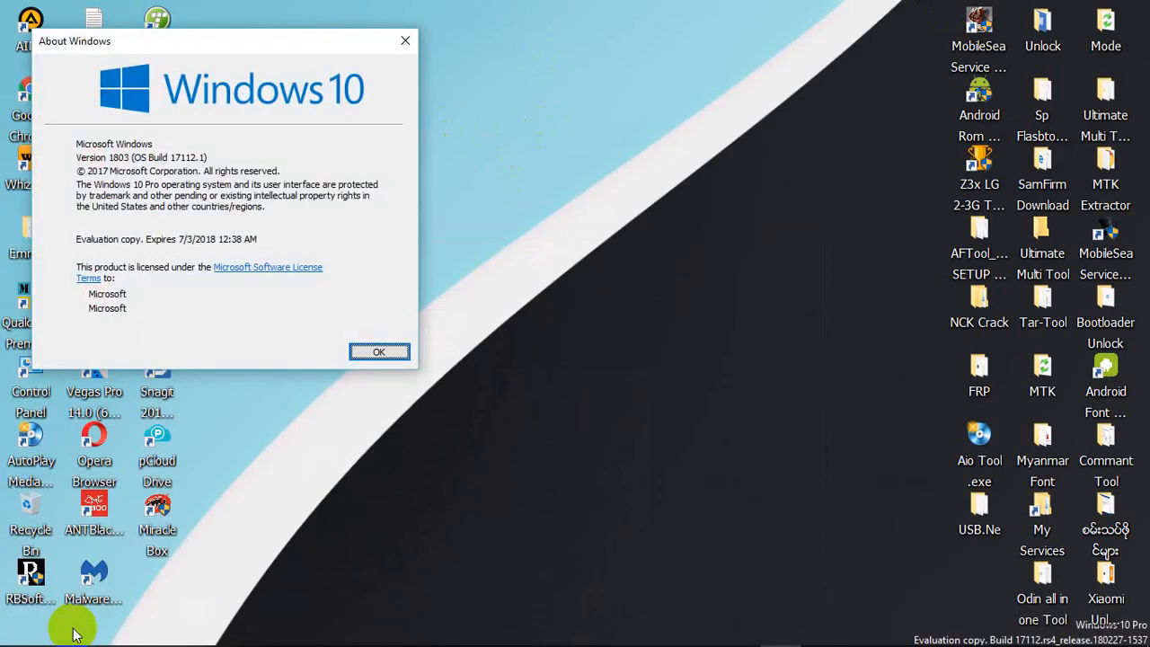
pyautogui.moveTo(224, 39); pyautogui.dragTo(615, 144)
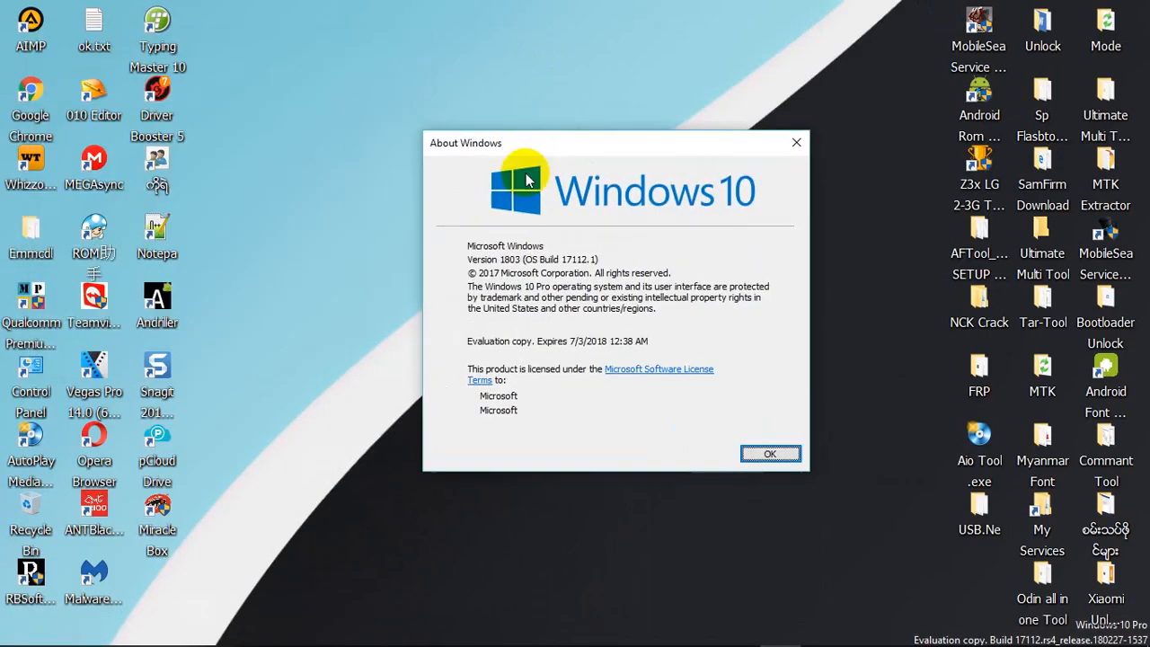
pyautogui.moveTo(539, 269)
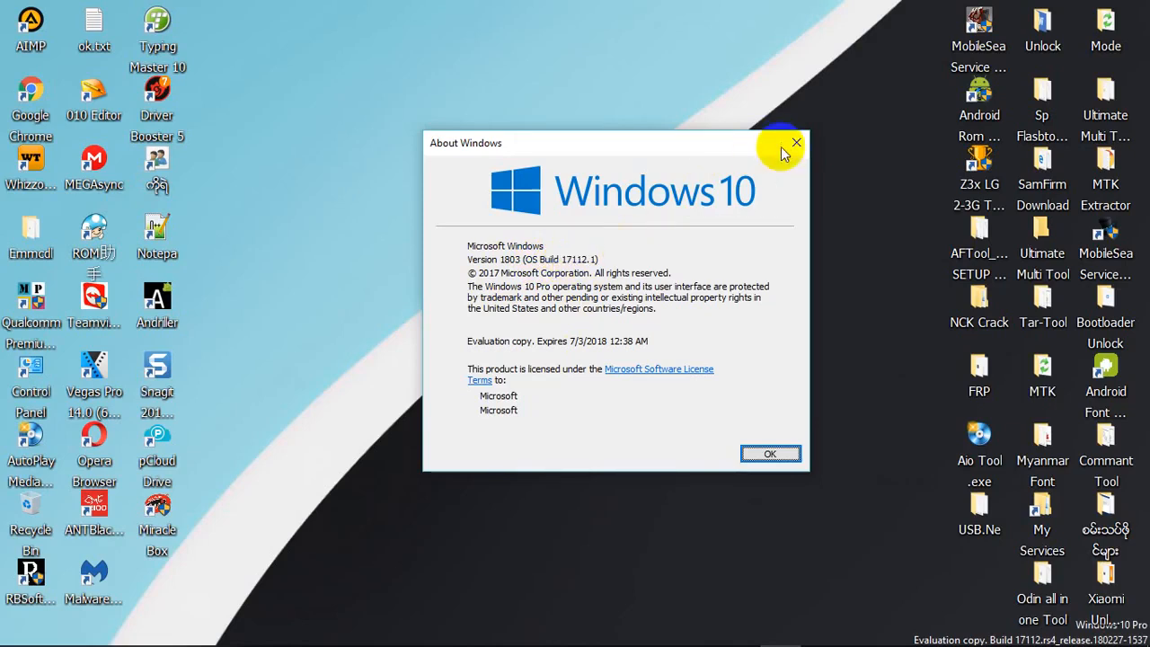
pyautogui.click(795, 142)
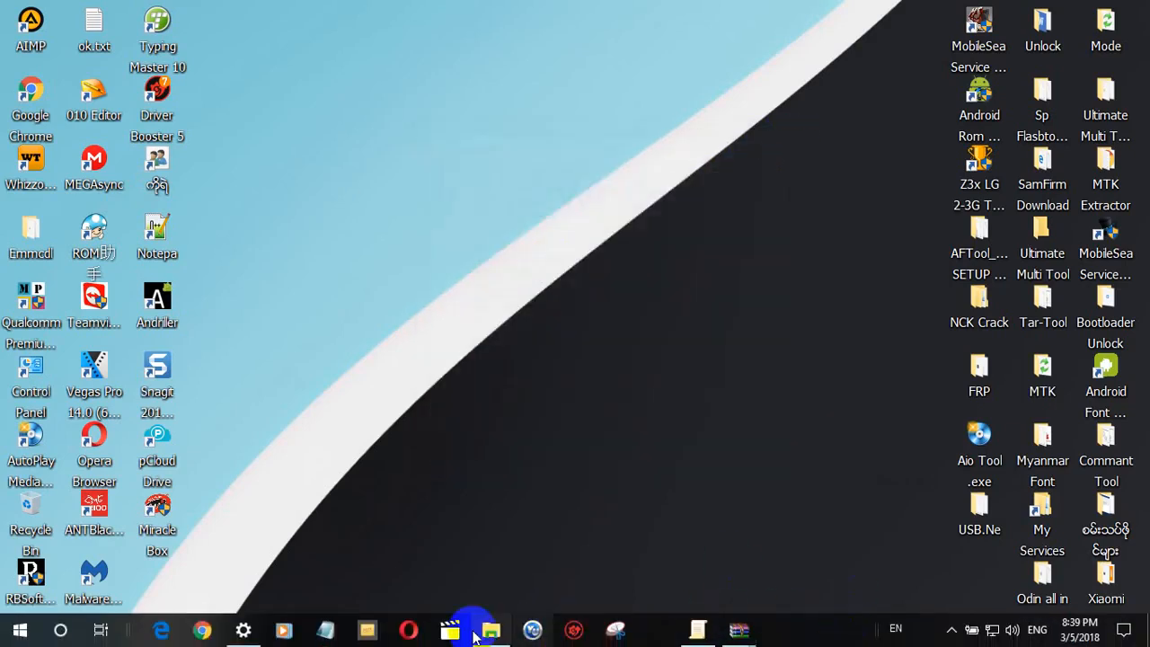
# Go to Settings > Update & Security > Windows Security overview
pyautogui.click(245, 629)
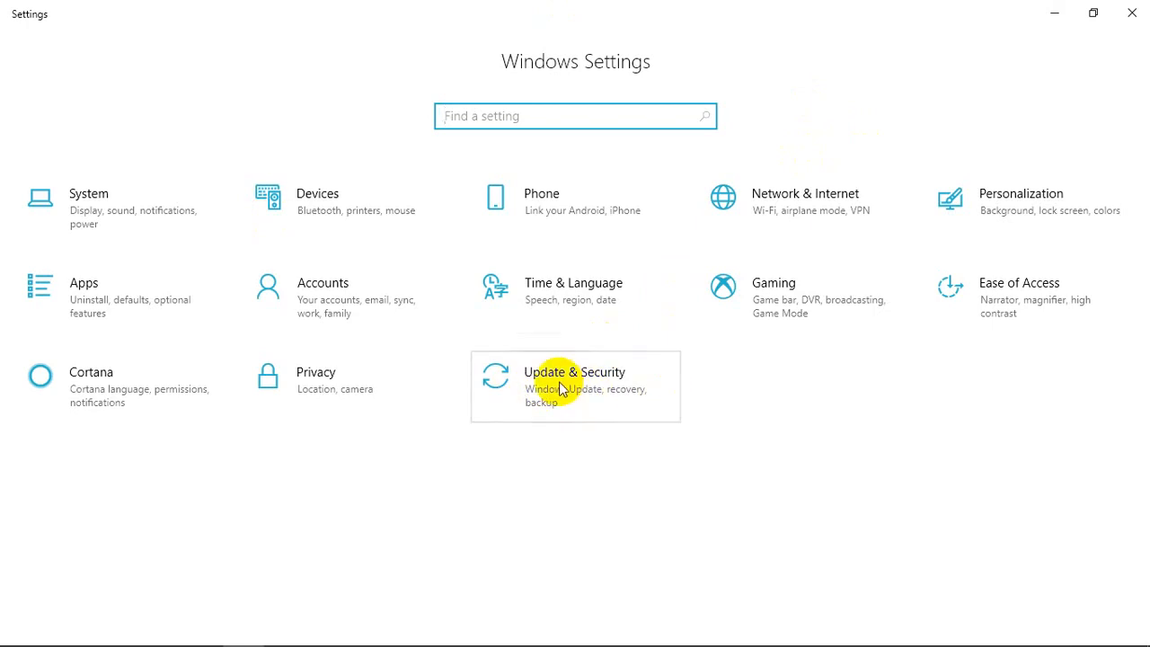
pyautogui.click(575, 386)
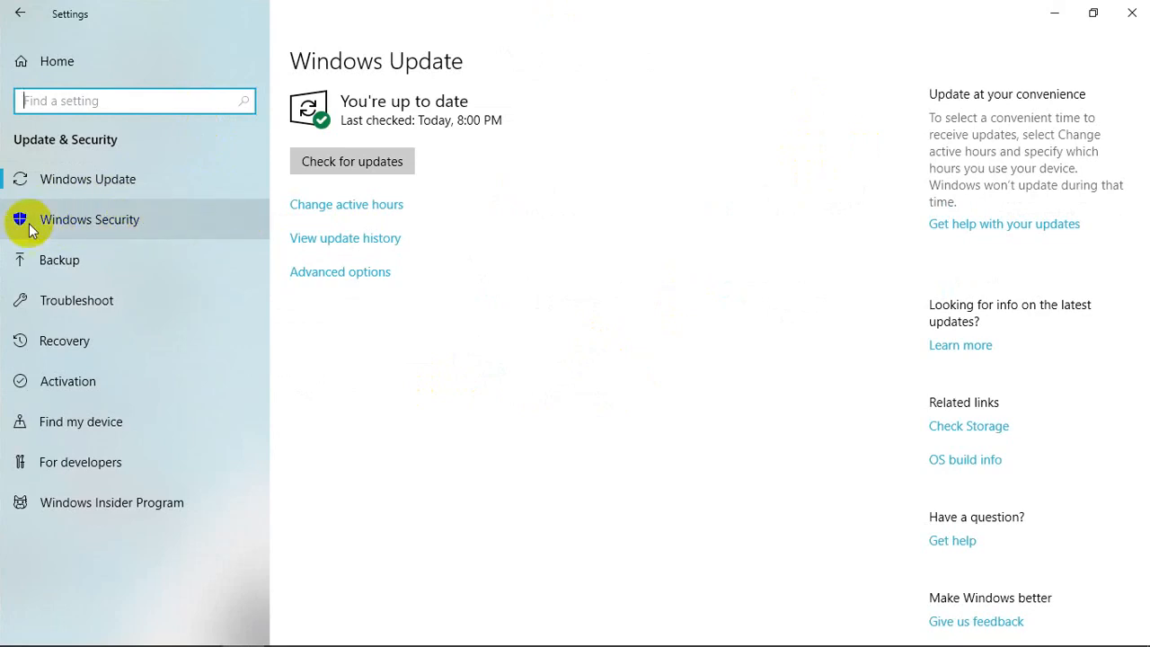
pyautogui.moveTo(119, 223)
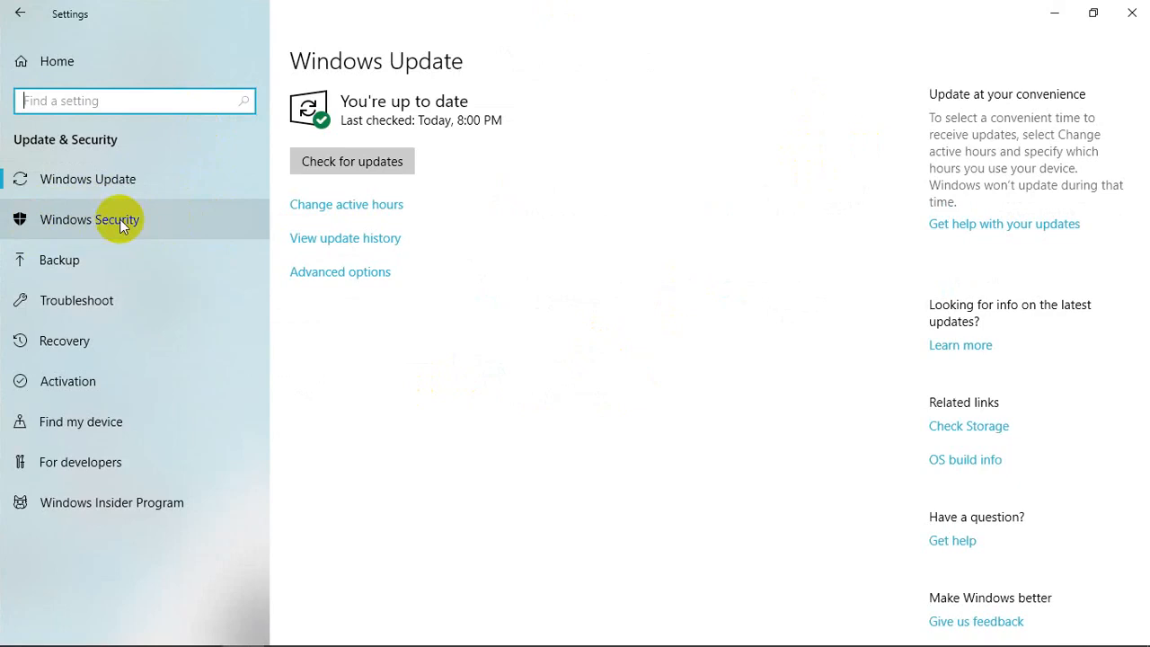
pyautogui.click(90, 219)
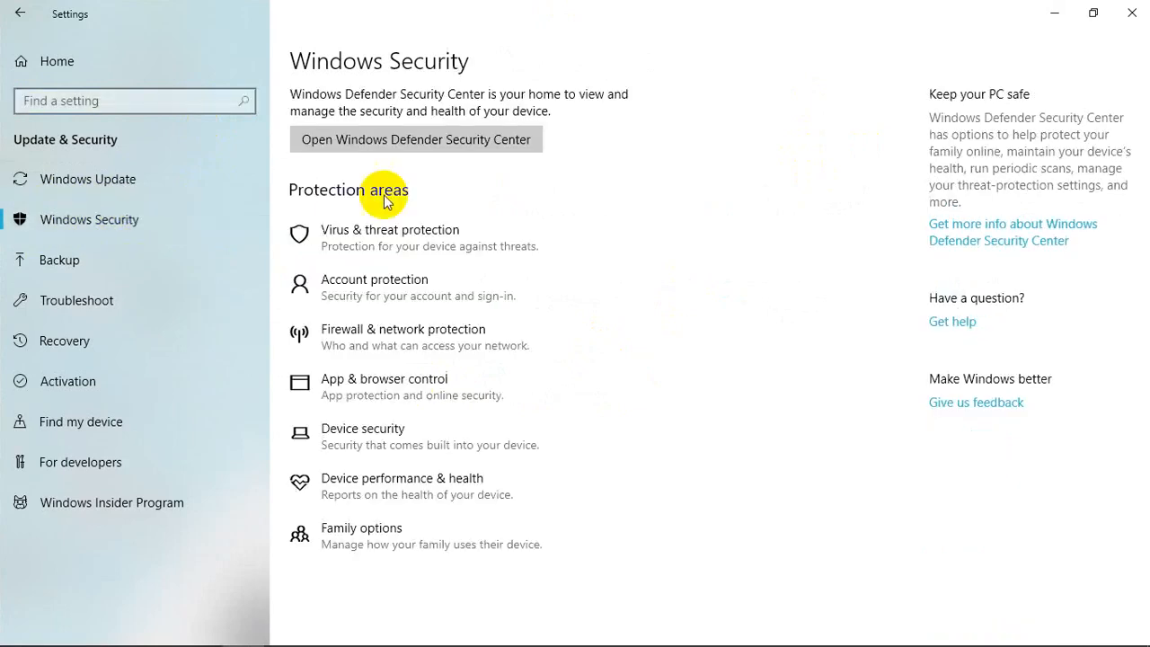
pyautogui.moveTo(333, 237)
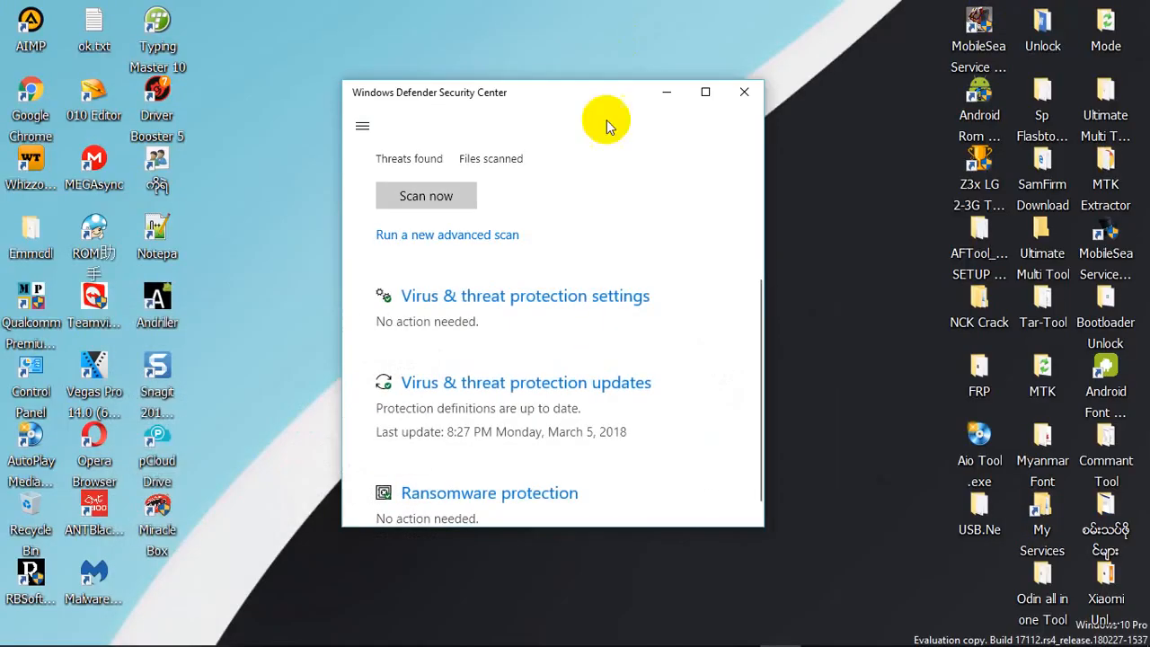
# Maximize the Windows Defender Security Center window on its Virus & threat protection page
pyautogui.click(705, 92)
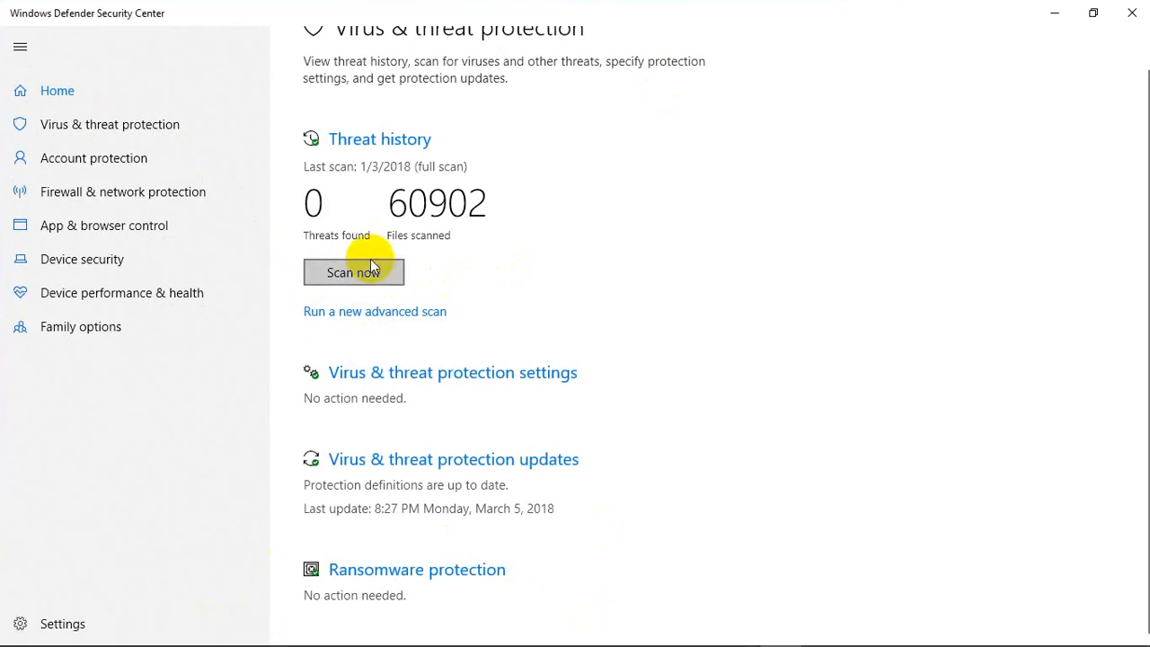
pyautogui.moveTo(406, 216)
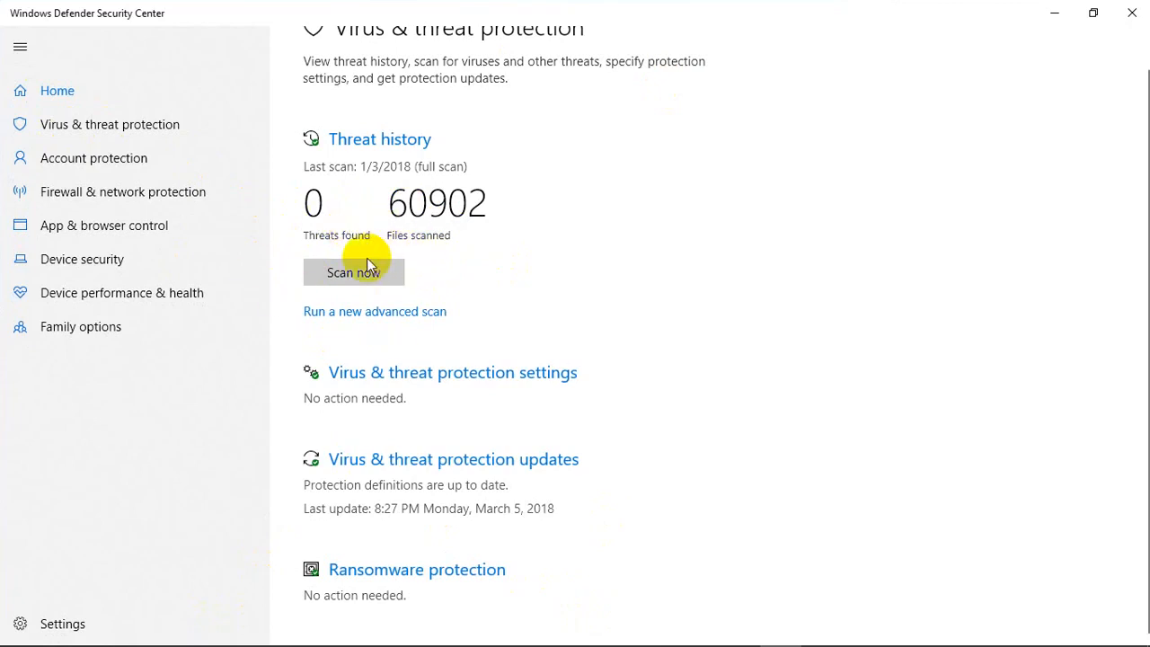
pyautogui.moveTo(415, 304)
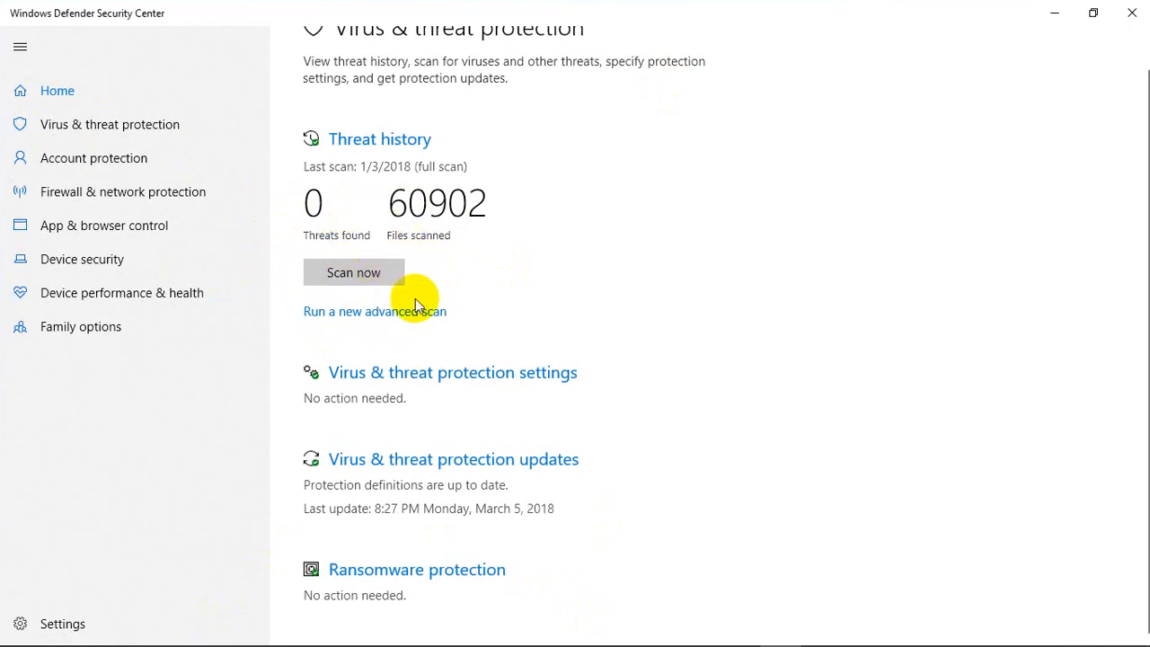
pyautogui.moveTo(409, 147)
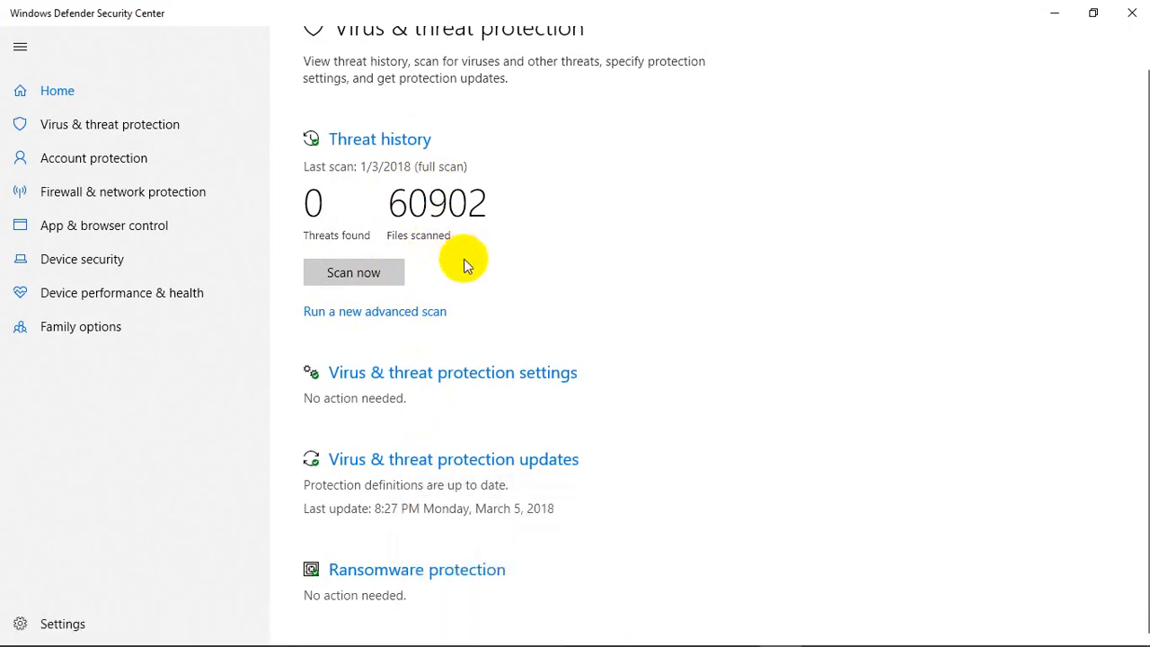
pyautogui.moveTo(329, 377)
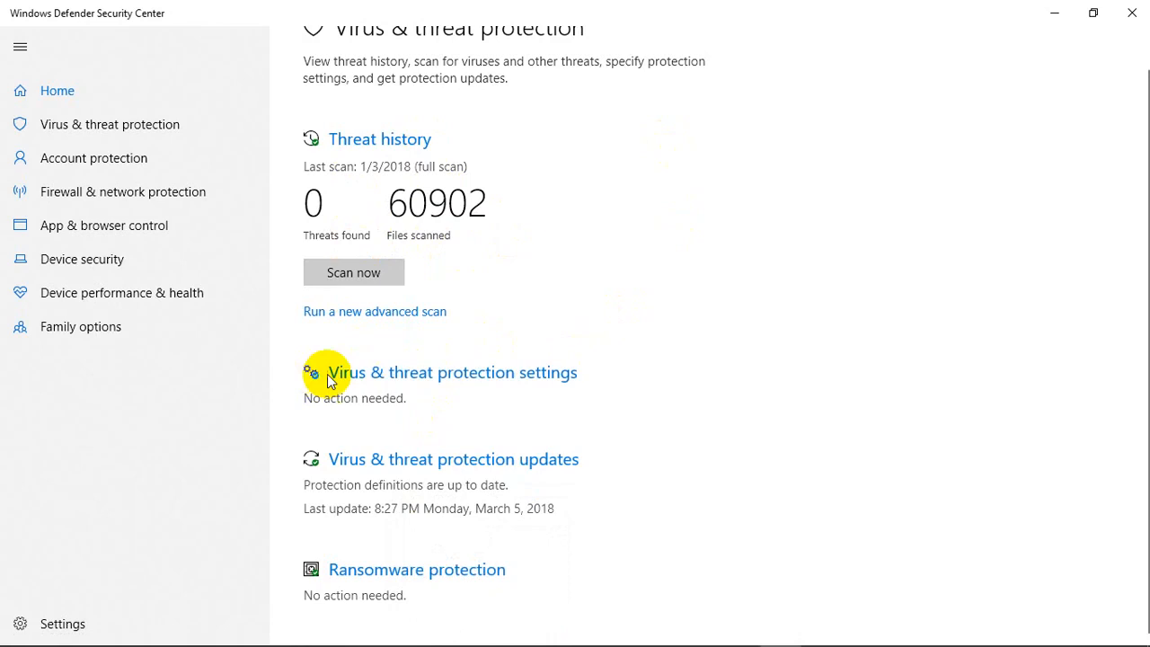
pyautogui.moveTo(456, 372)
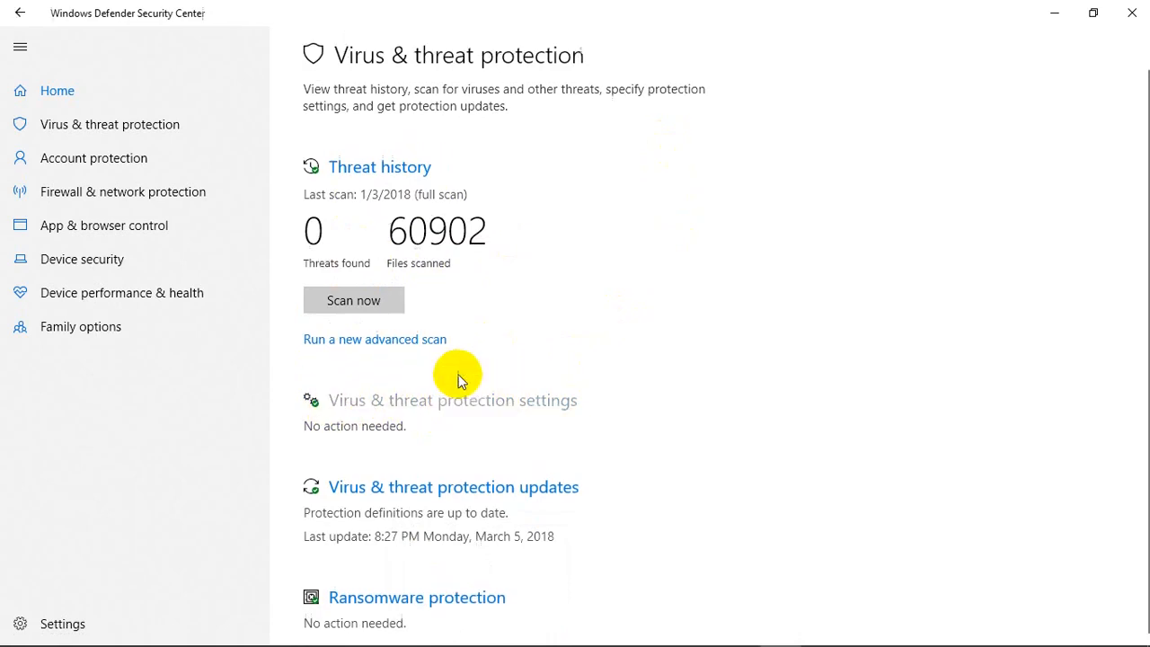
# Reach the Exclusions page via 'Add or remove exclusions' in the protection settings
pyautogui.scroll(-3)
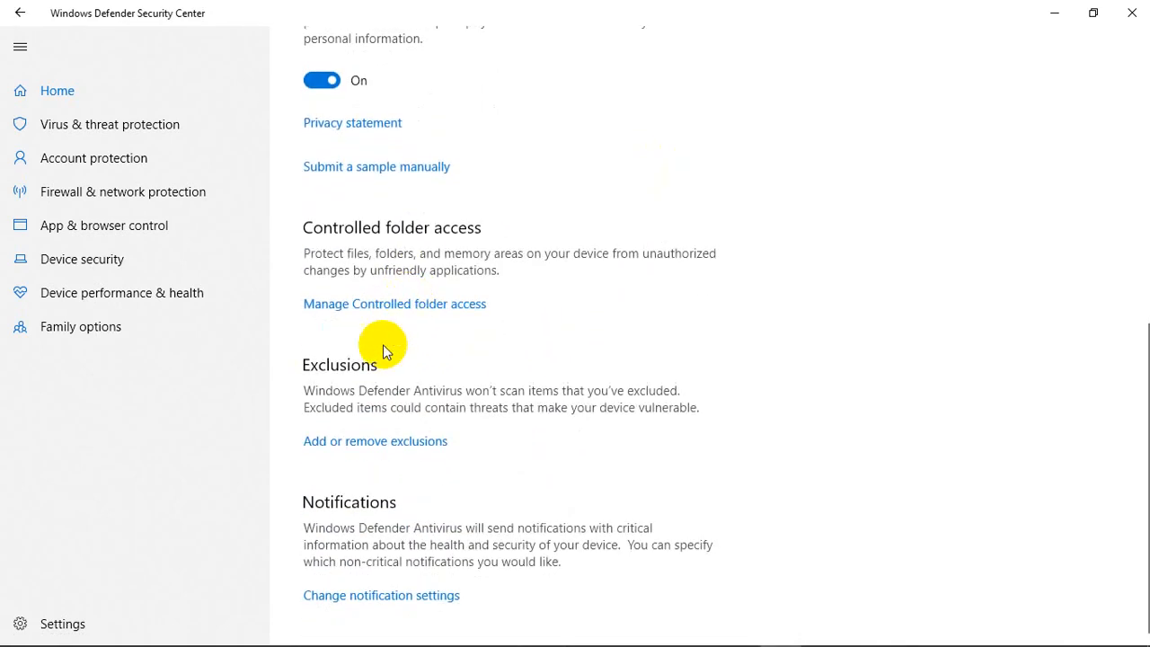
pyautogui.moveTo(351, 372)
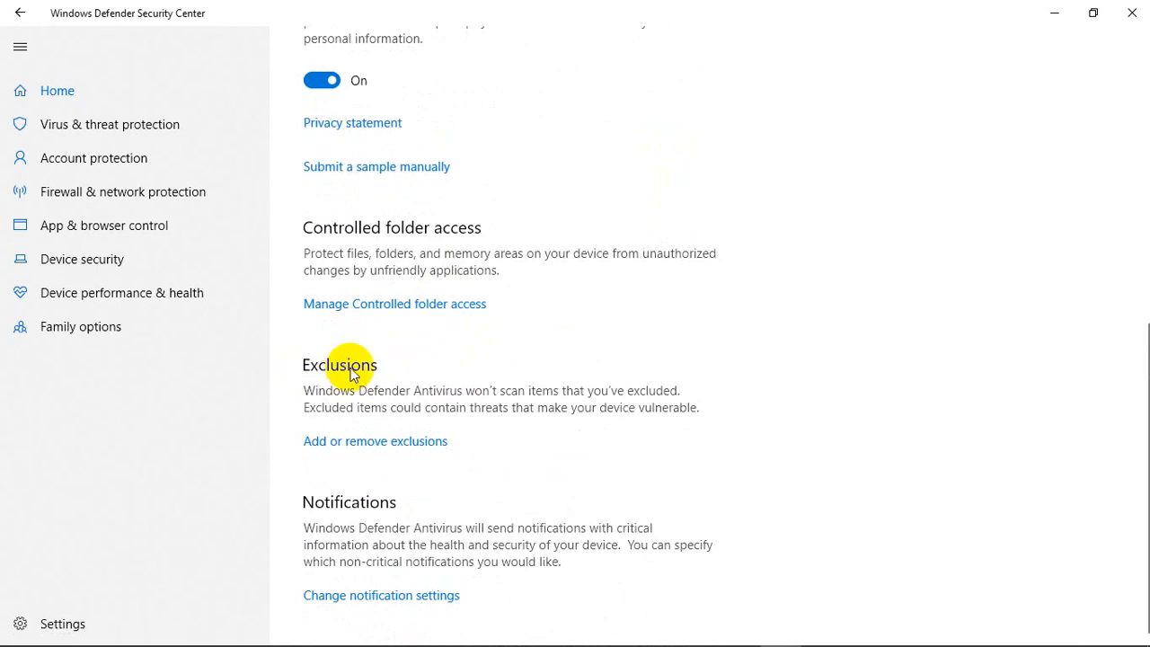
pyautogui.moveTo(313, 449)
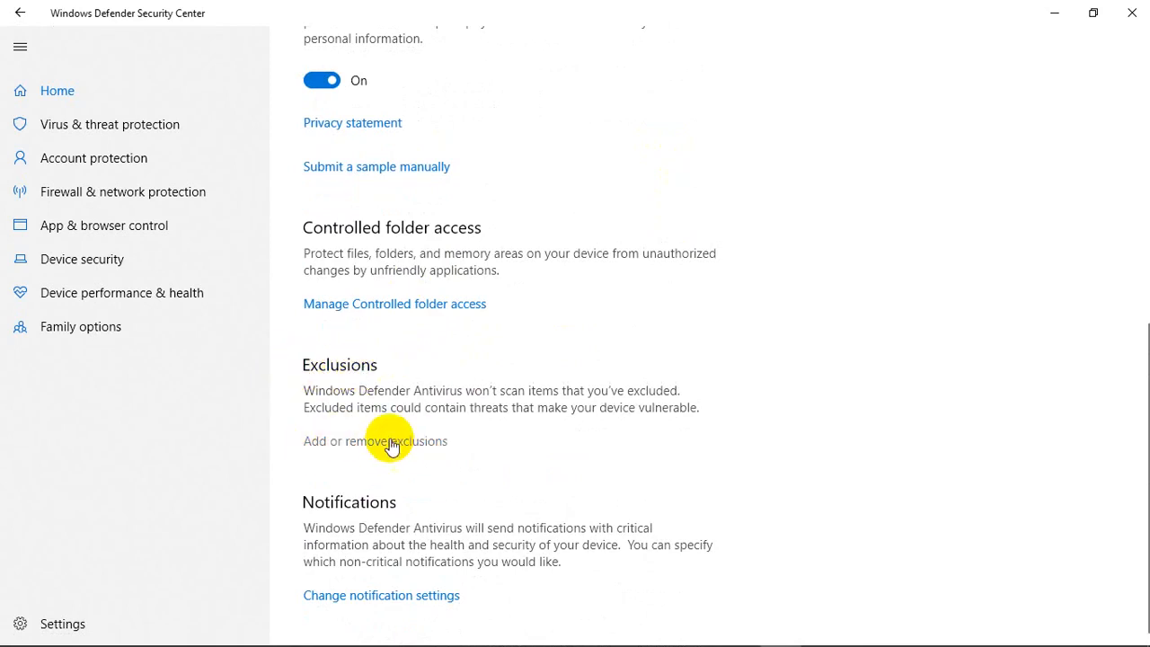
pyautogui.click(374, 443)
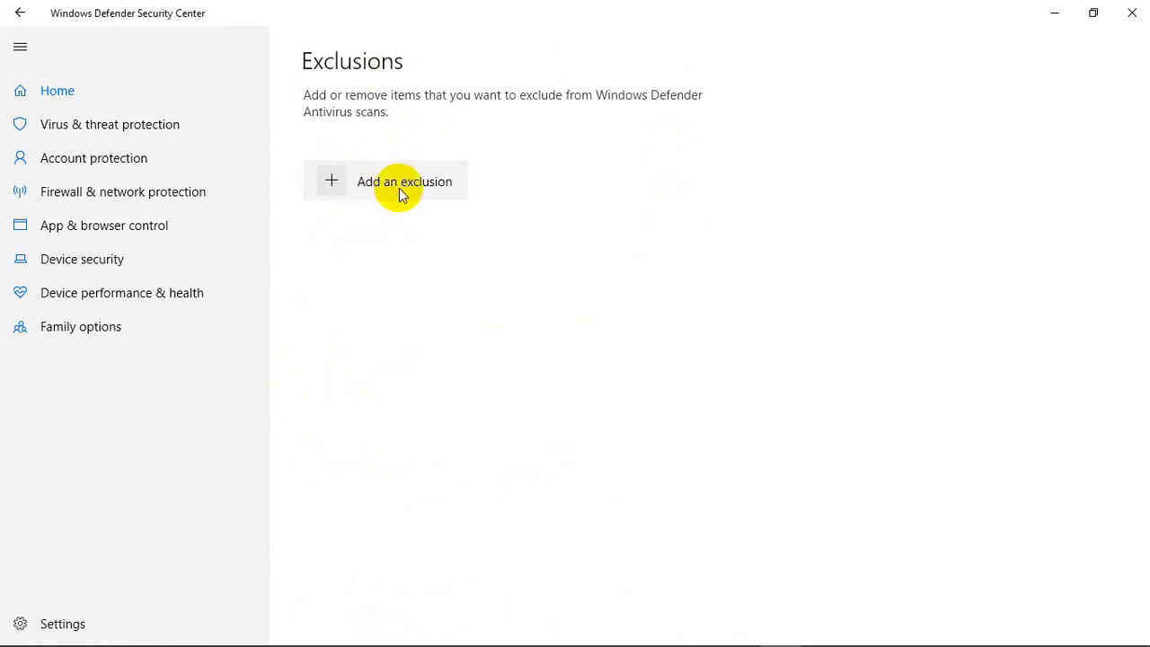
# Bring up the exclusion type list (File, Folder, File type, Process) and pick Folder
pyautogui.click(403, 182)
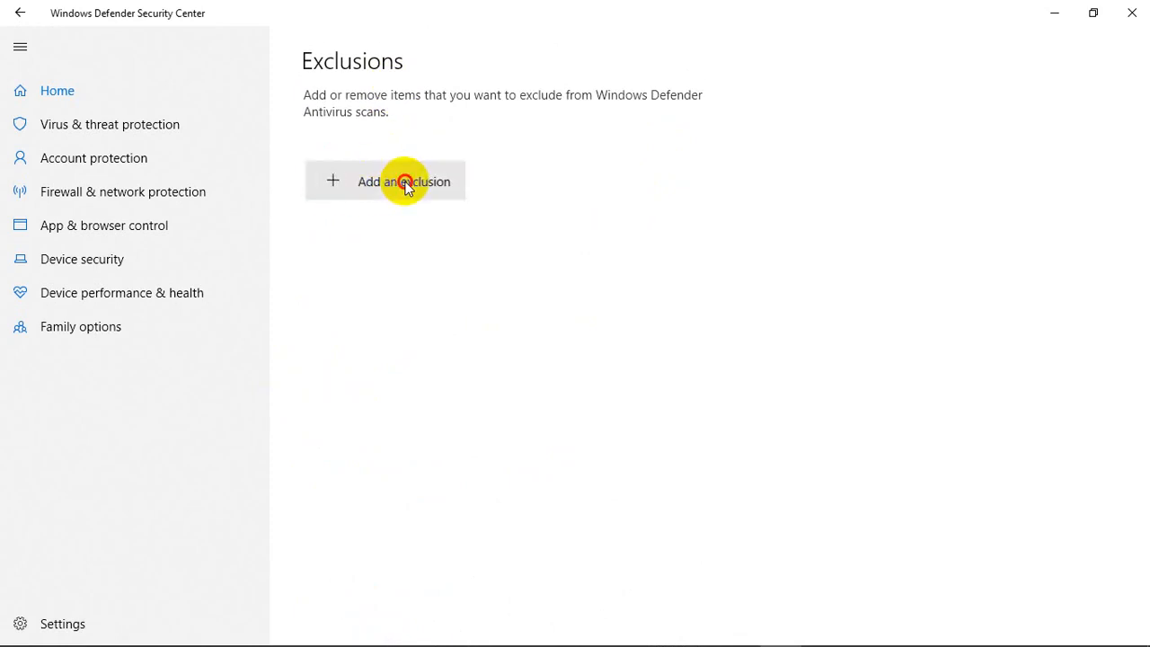
pyautogui.click(402, 180)
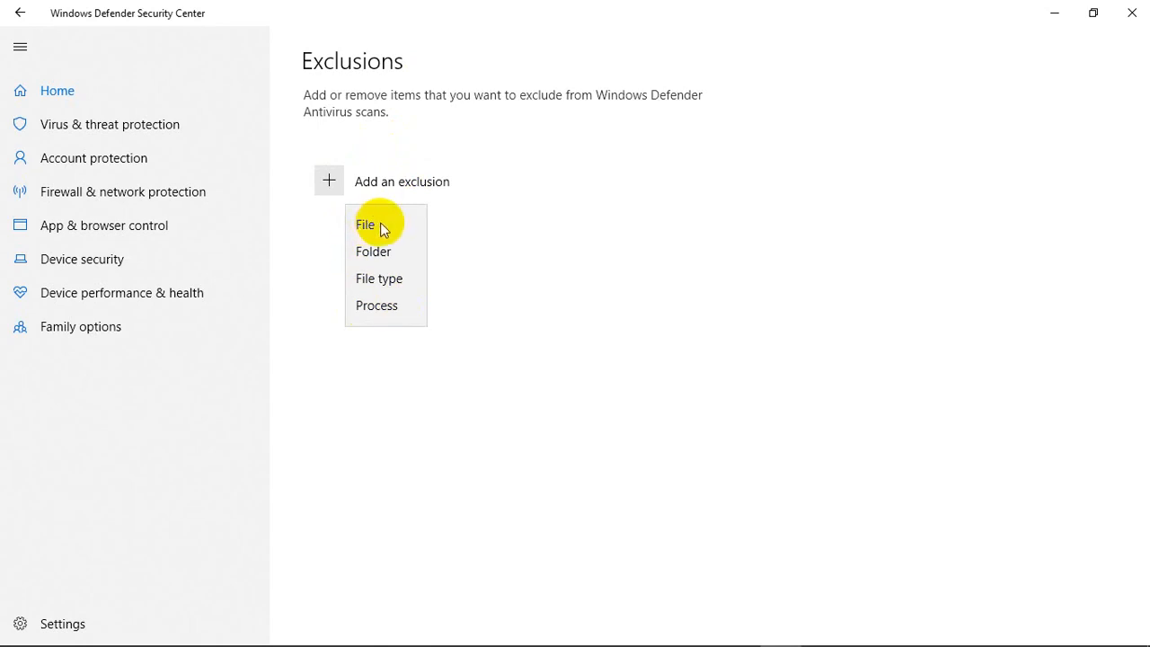
pyautogui.moveTo(367, 226)
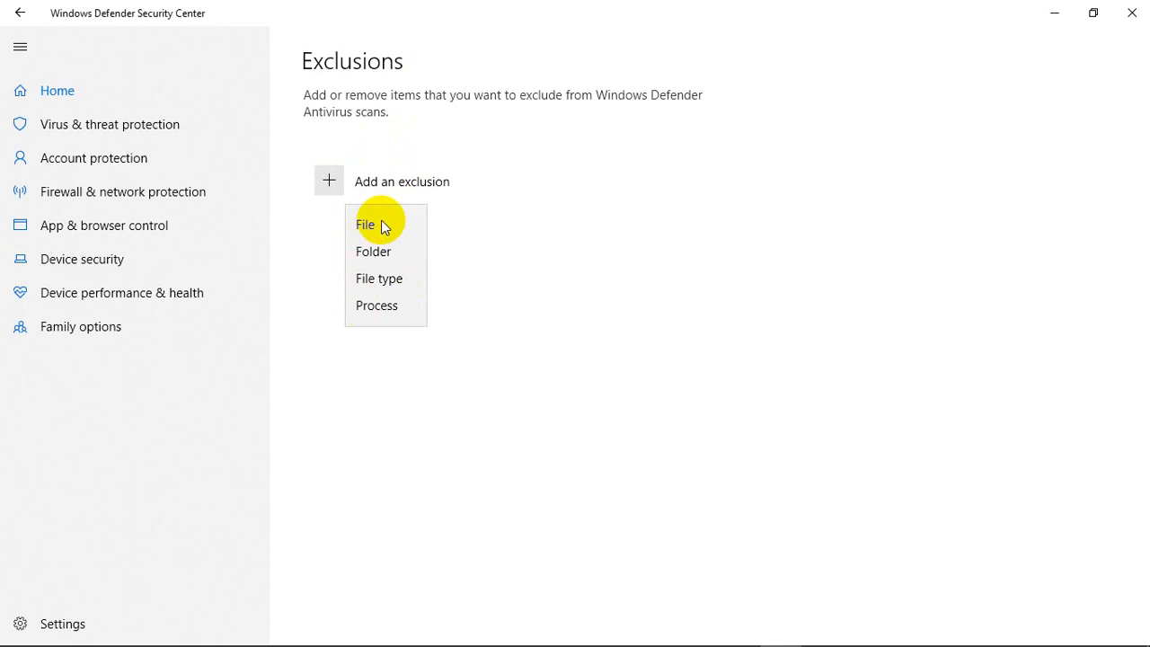
pyautogui.moveTo(344, 226)
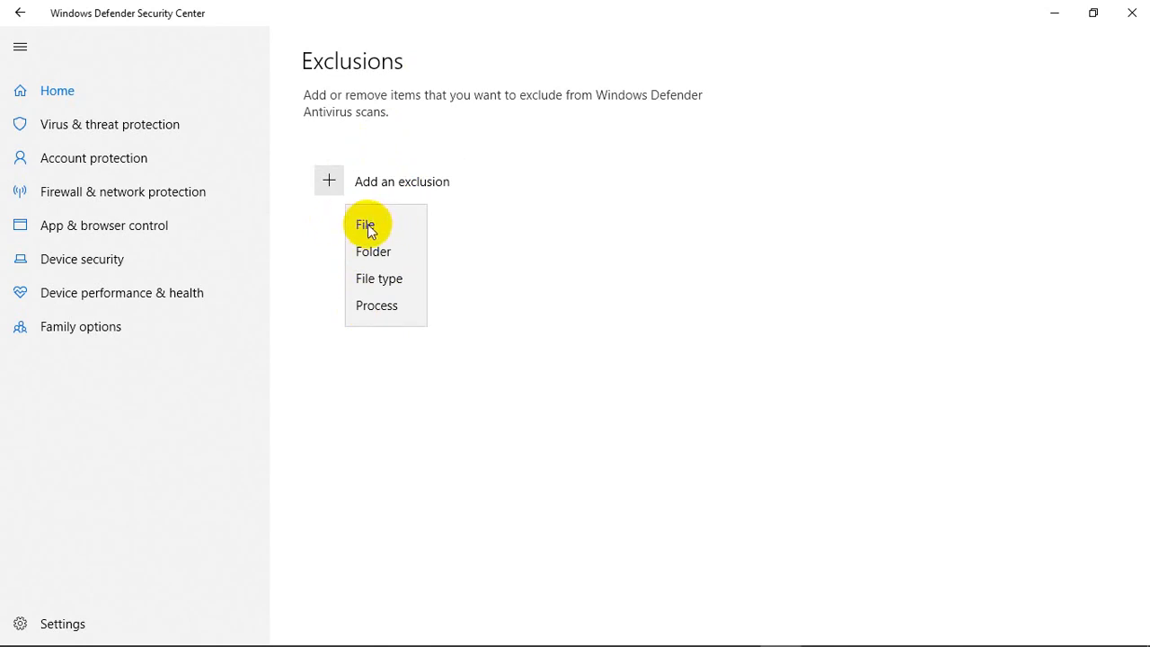
pyautogui.moveTo(372, 259)
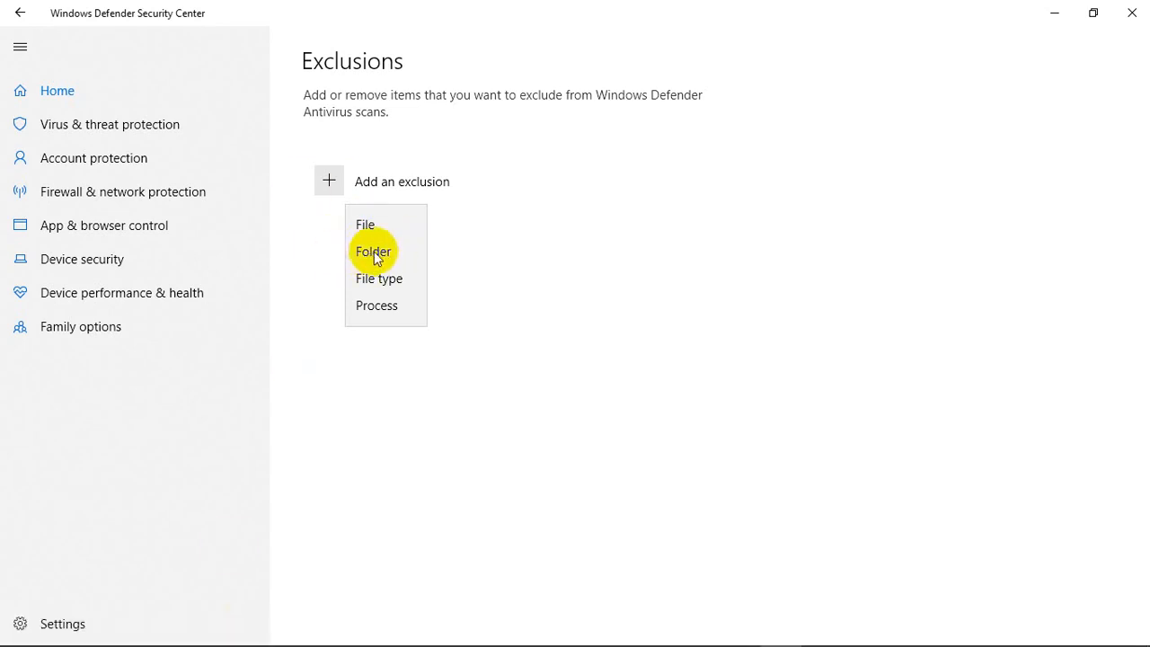
pyautogui.click(374, 252)
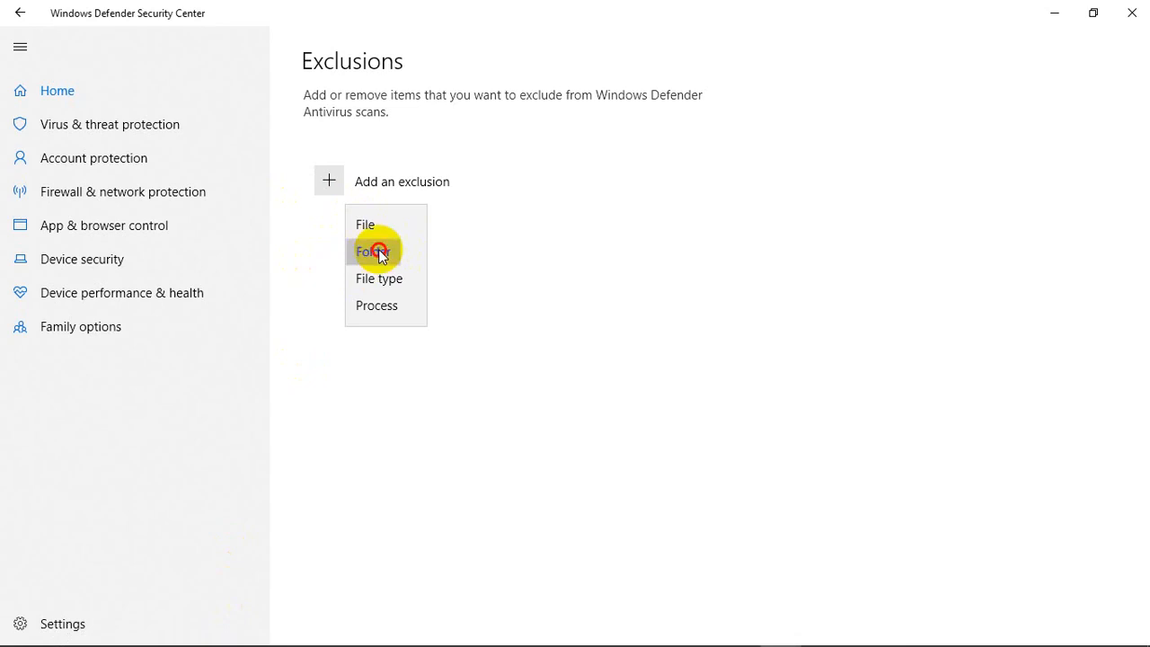
# In the folder picker, browse from drive C: into Program Files (x86)
pyautogui.click(372, 252)
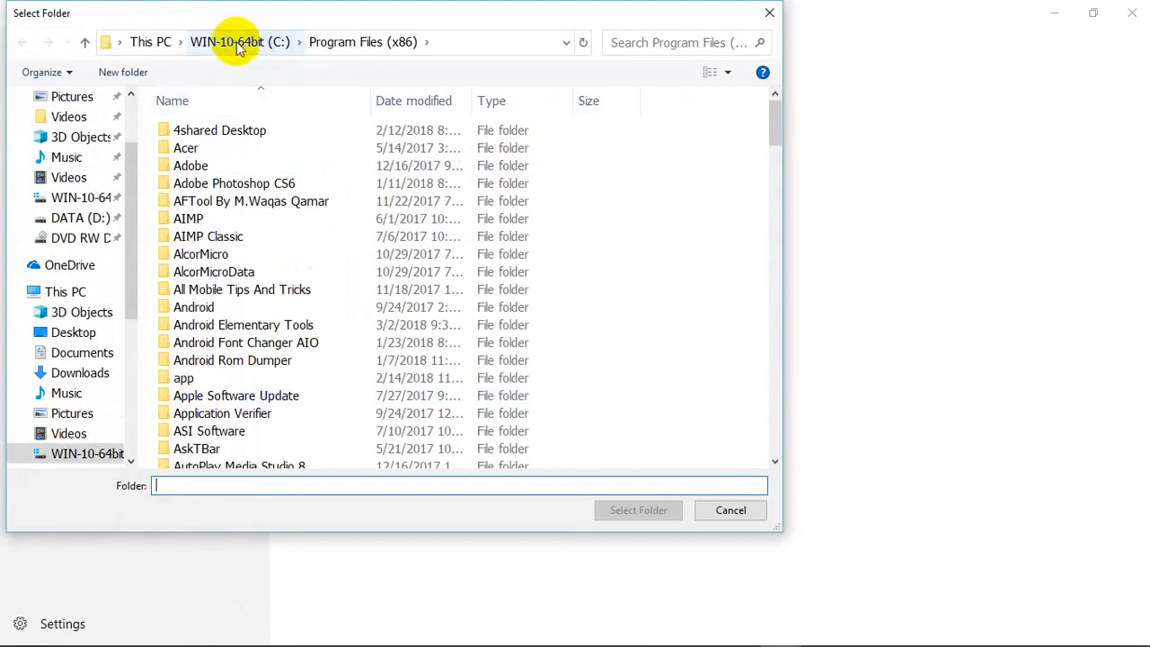
pyautogui.click(227, 41)
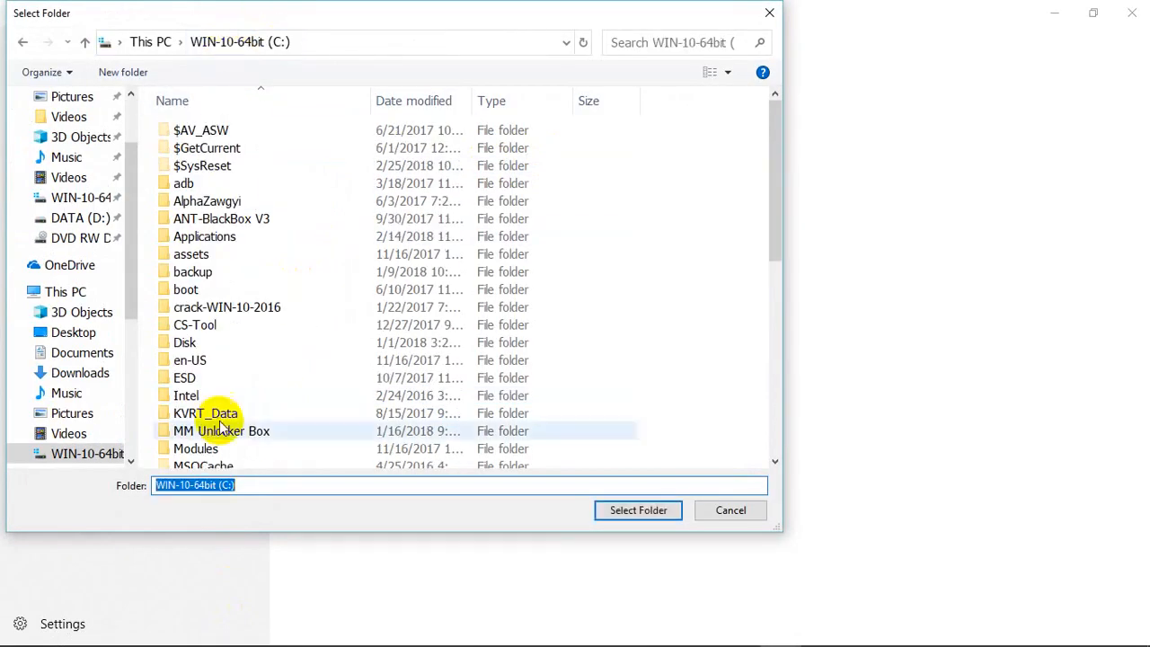
pyautogui.moveTo(255, 271)
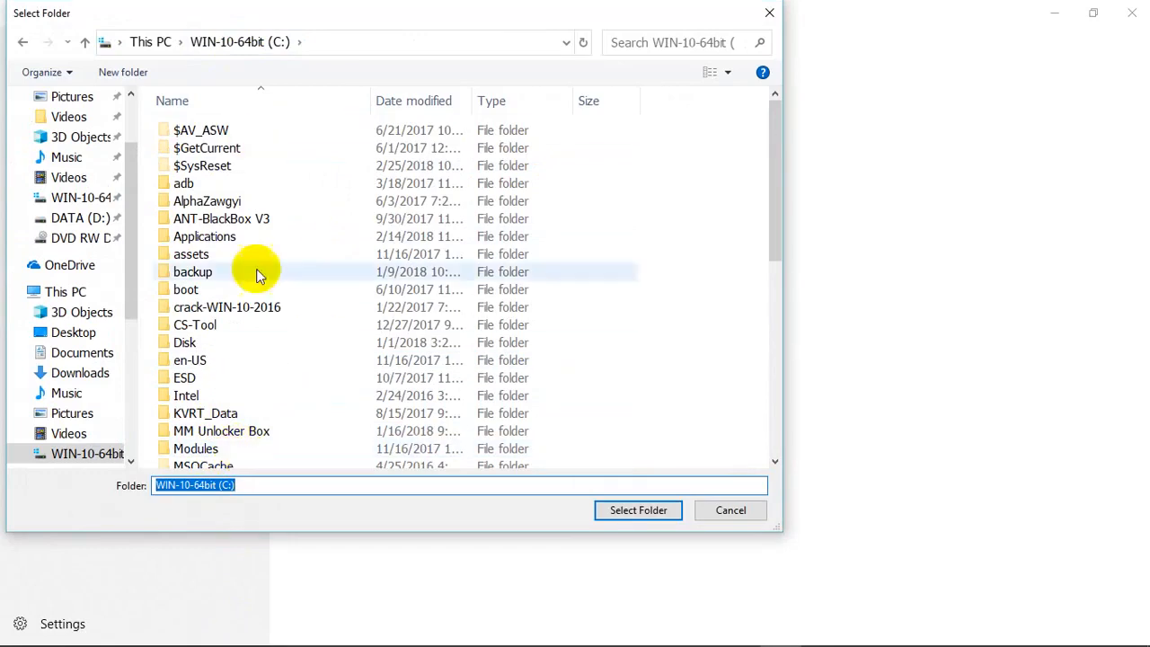
pyautogui.click(227, 336)
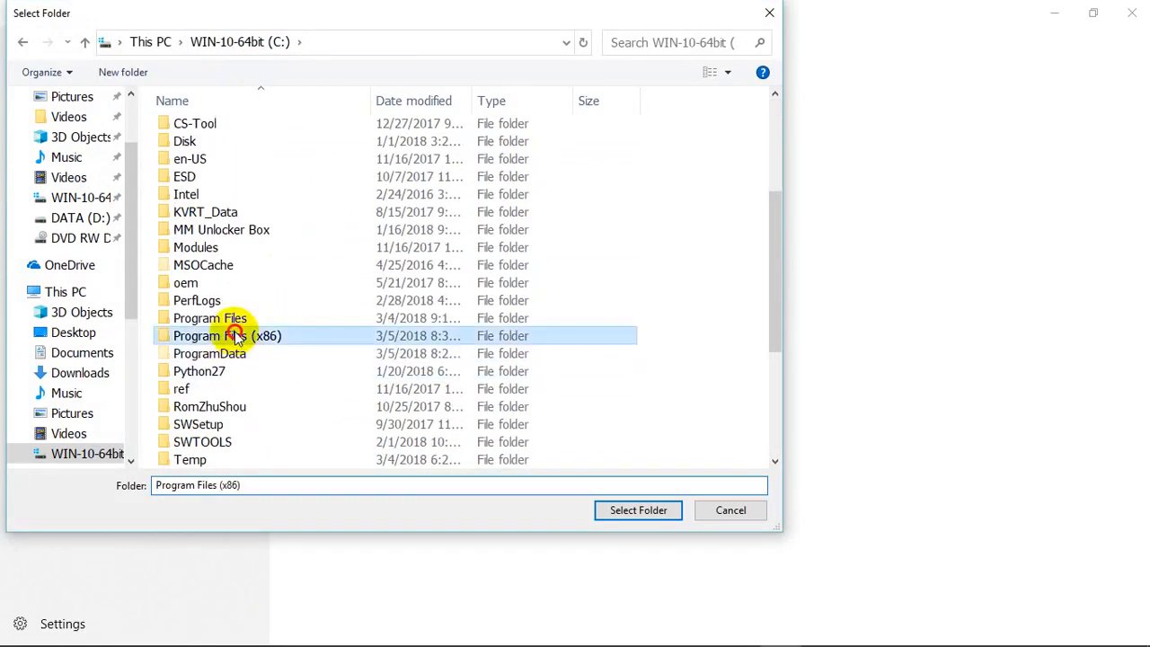
pyautogui.doubleClick(227, 336)
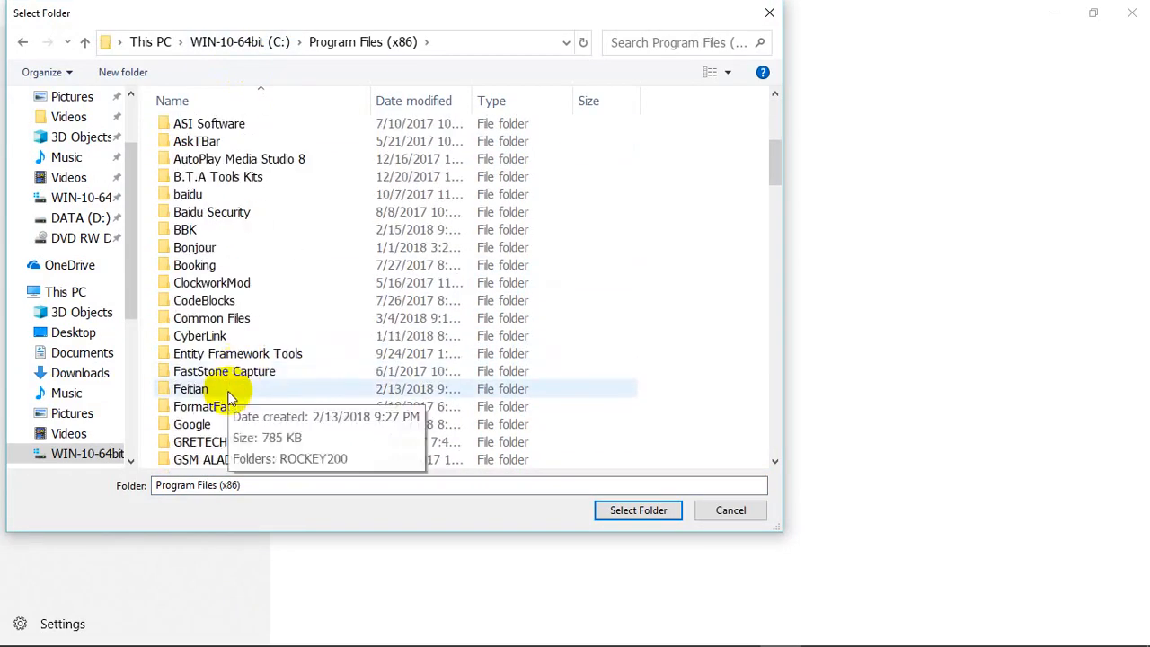
# Select the Miracle Box Crack folder and confirm it as the excluded folder
pyautogui.scroll(-3)
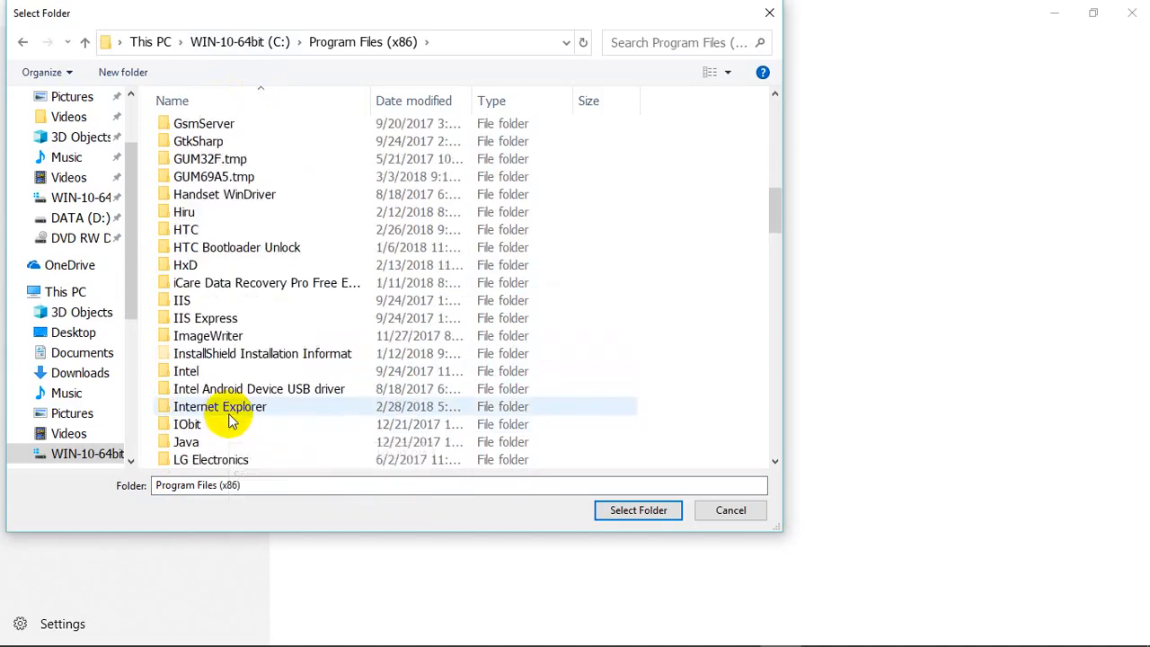
pyautogui.scroll(-3)
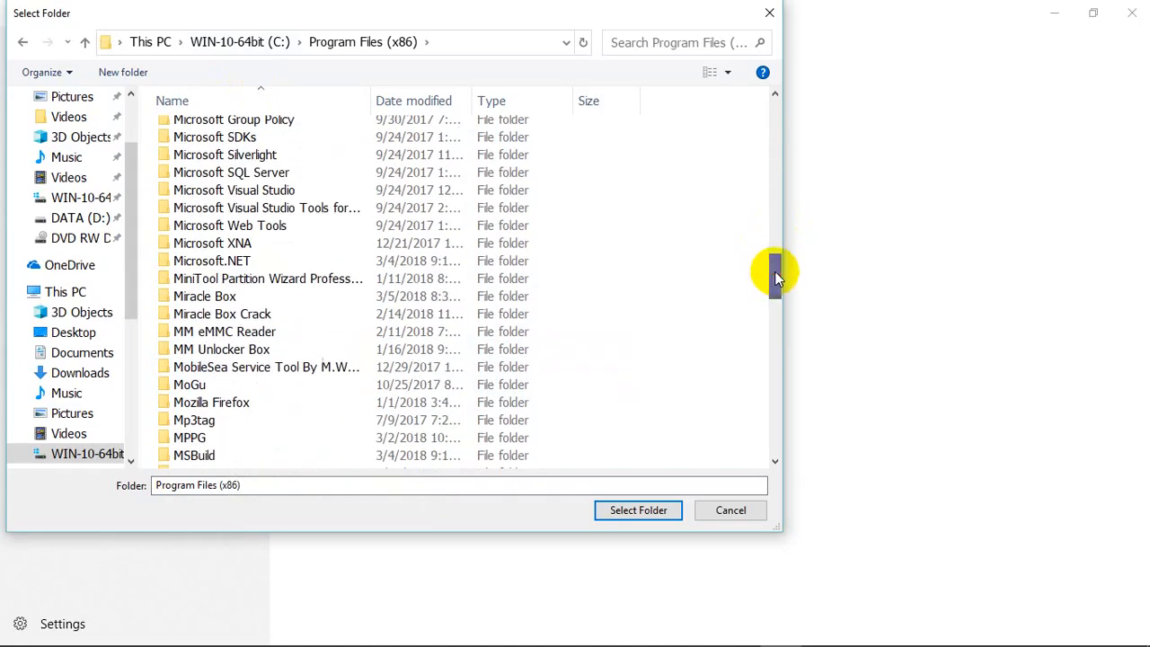
pyautogui.click(223, 312)
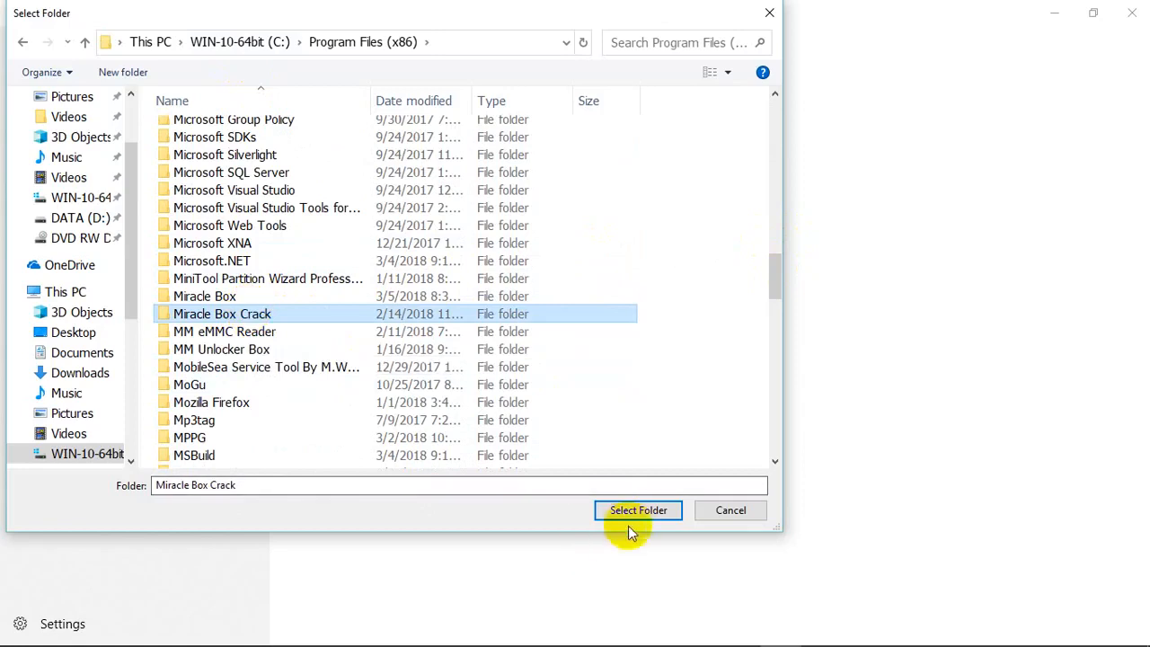
pyautogui.click(638, 511)
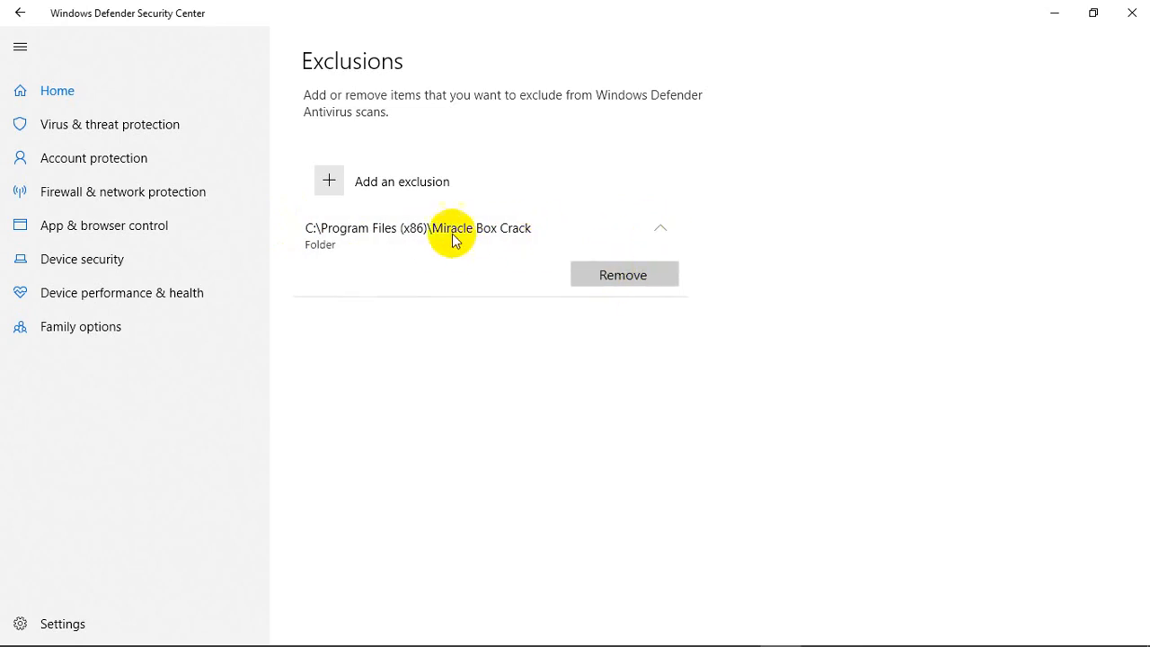
pyautogui.moveTo(441, 305)
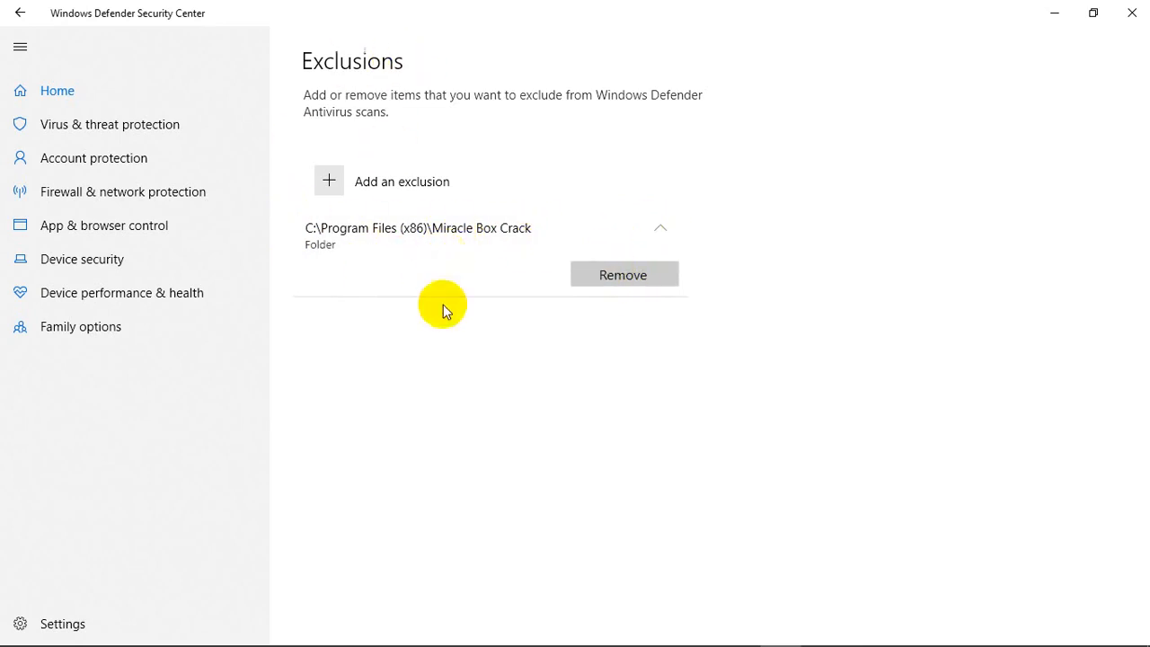
pyautogui.moveTo(379, 259)
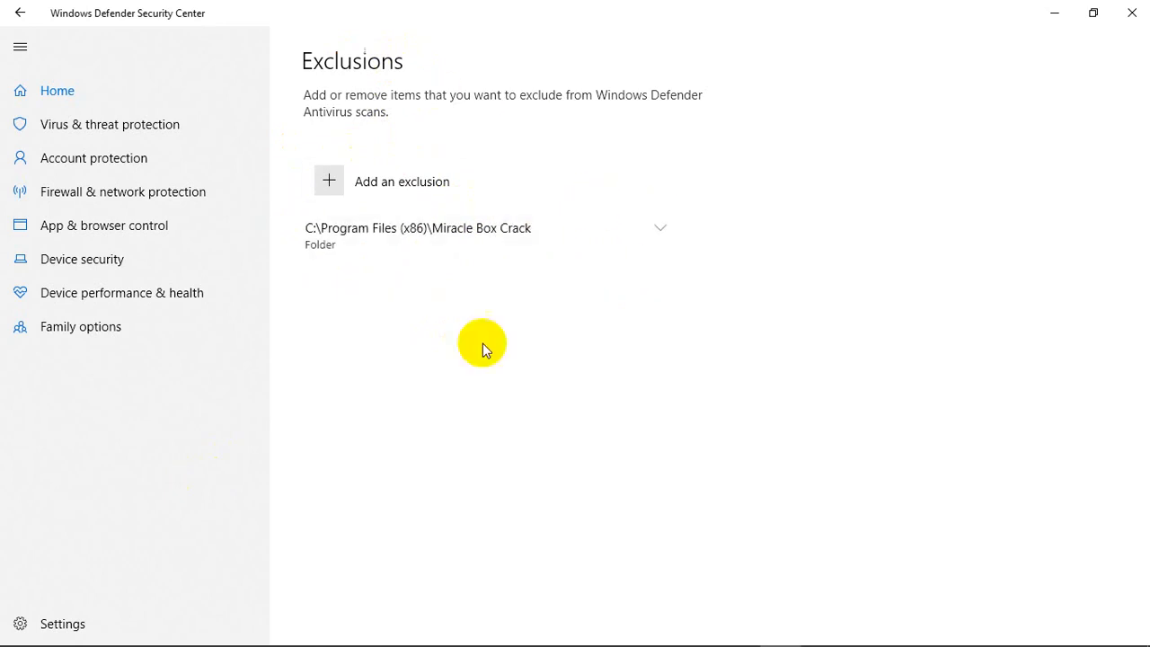
pyautogui.moveTo(381, 449)
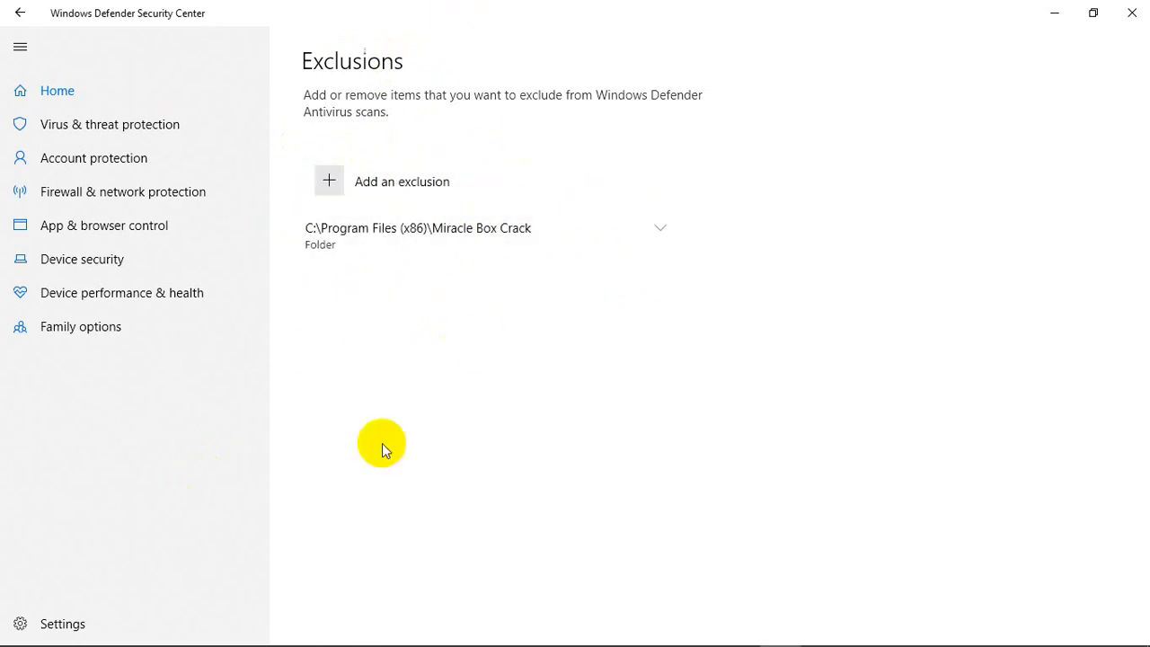
# Review the exclusion entry for C:\Program Files (x86)\Miracle Box Crack and return to the exclusion type choices
pyautogui.click(1093, 12)
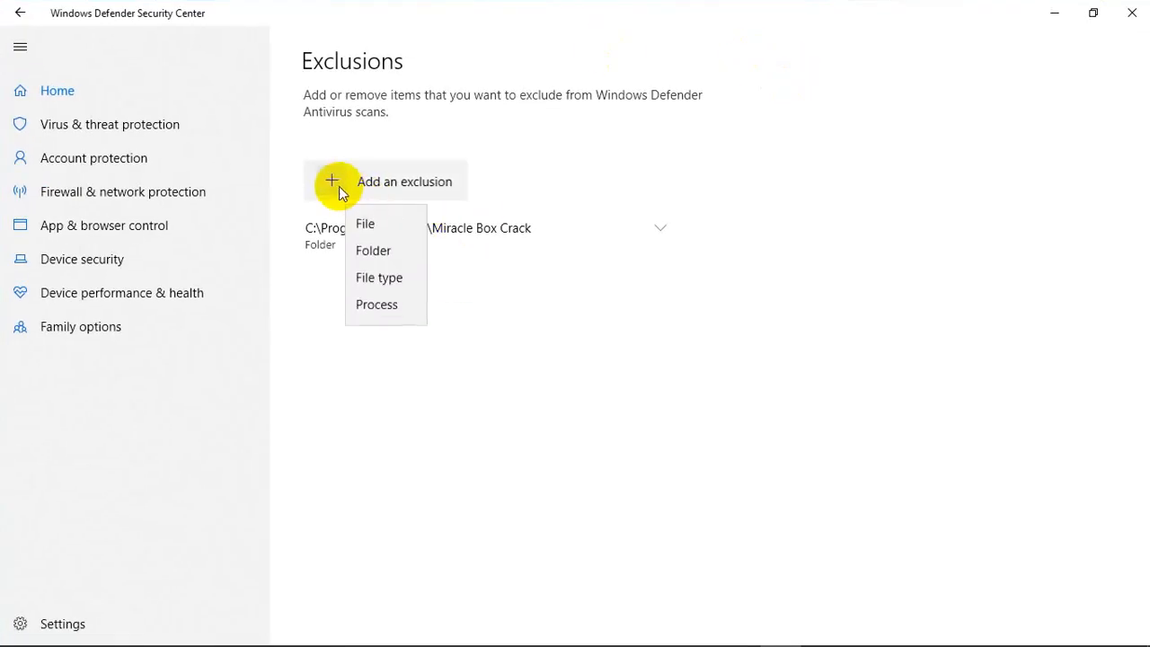
pyautogui.moveTo(410, 252)
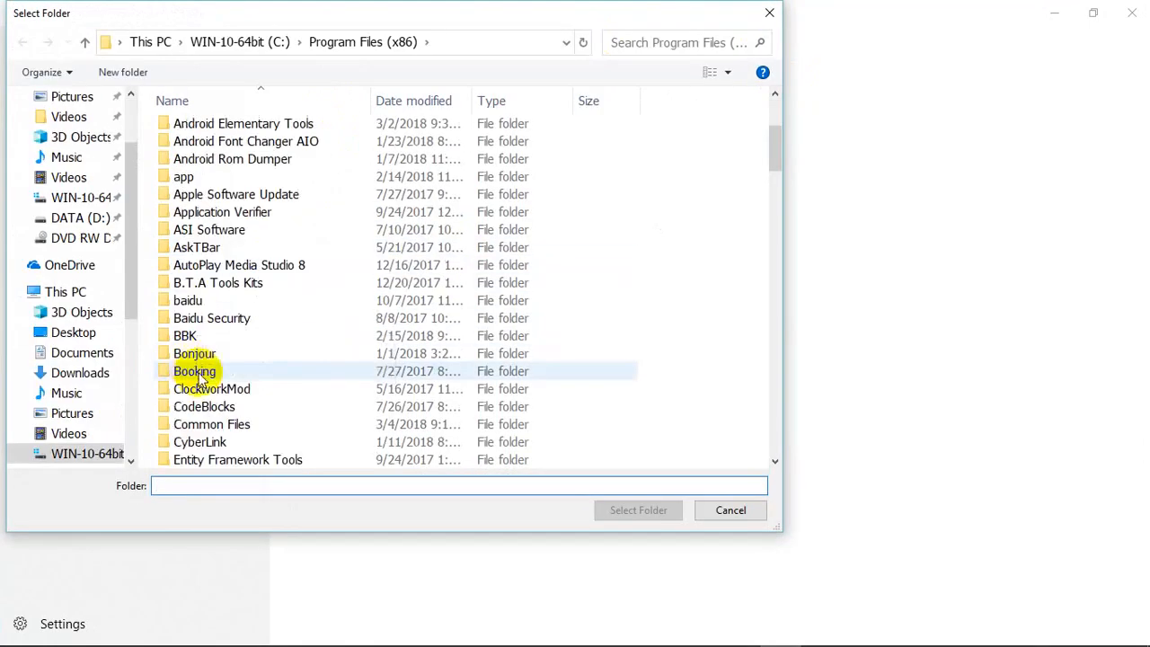
pyautogui.scroll(-3)
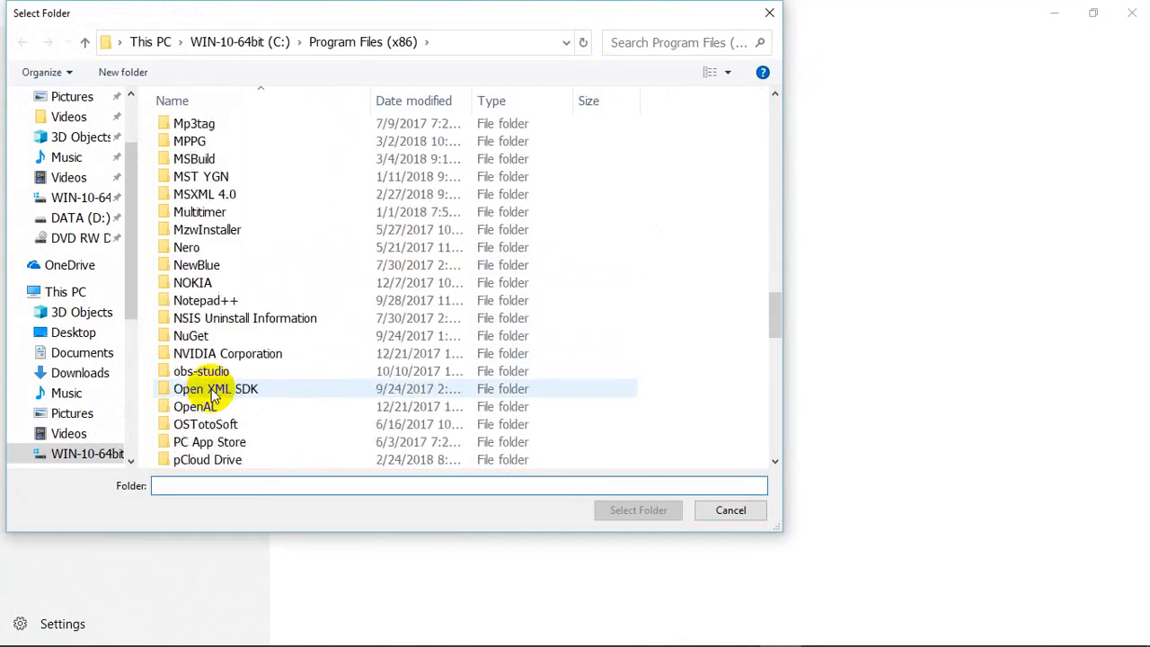
pyautogui.scroll(-3)
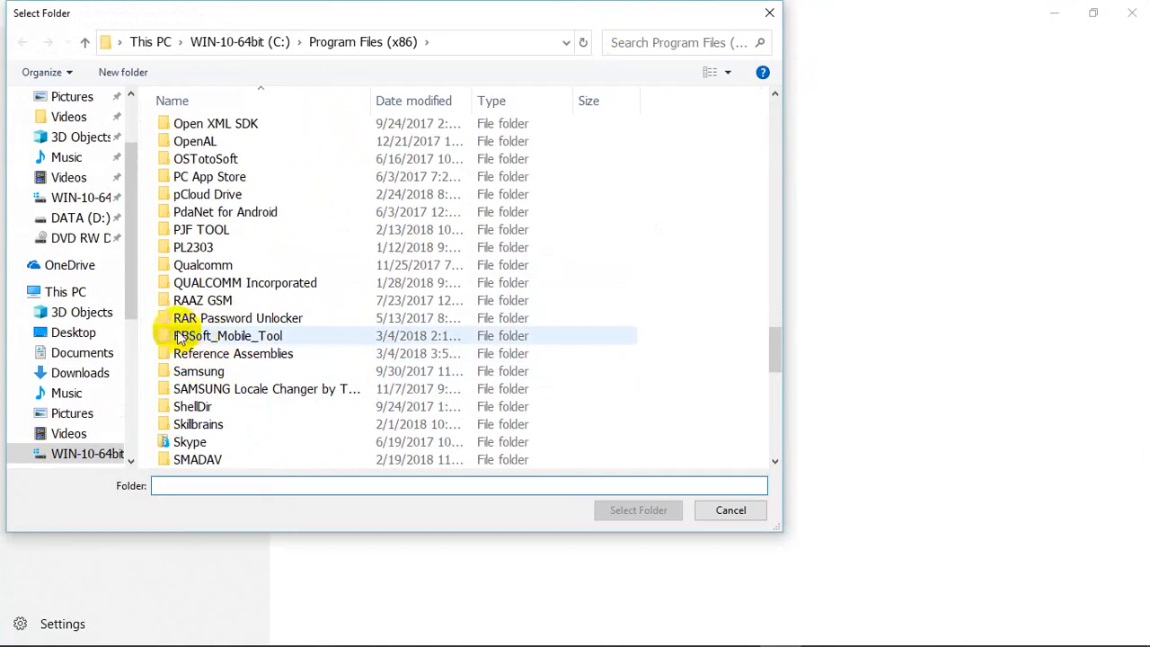
pyautogui.click(226, 337)
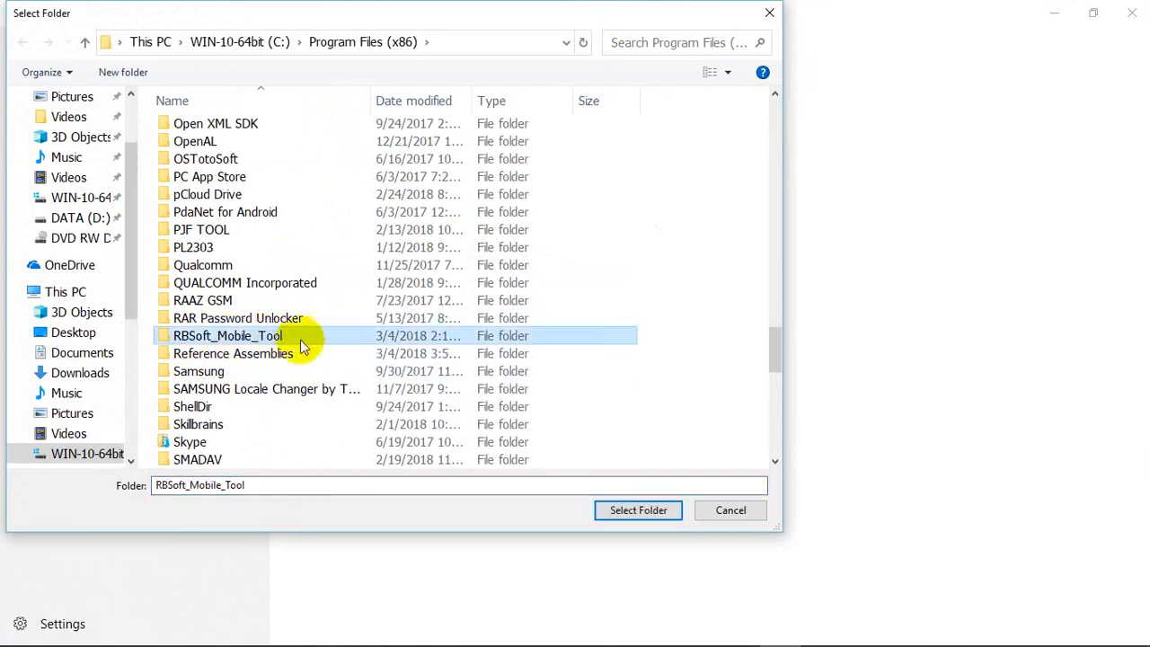
pyautogui.click(638, 511)
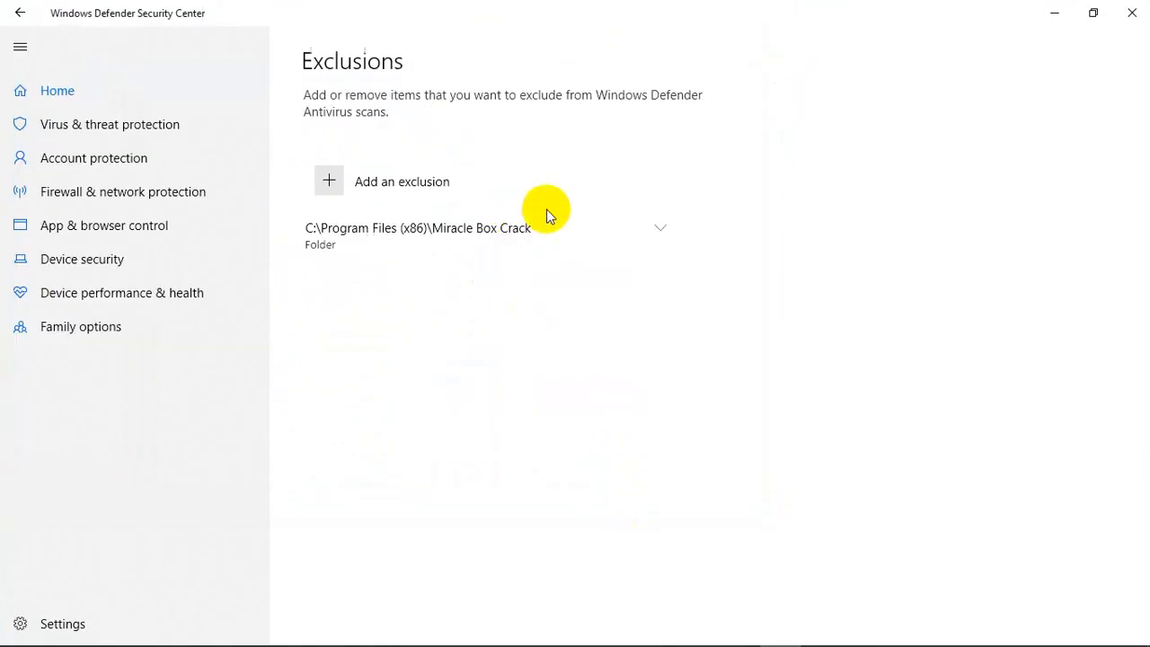
pyautogui.moveTo(514, 115)
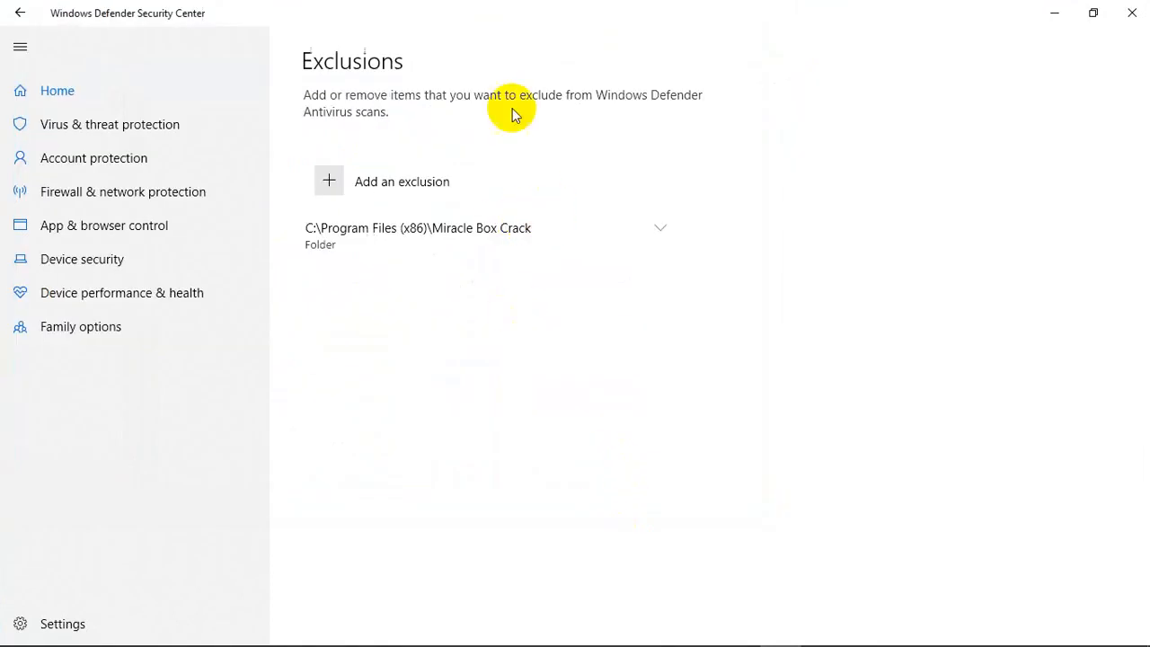